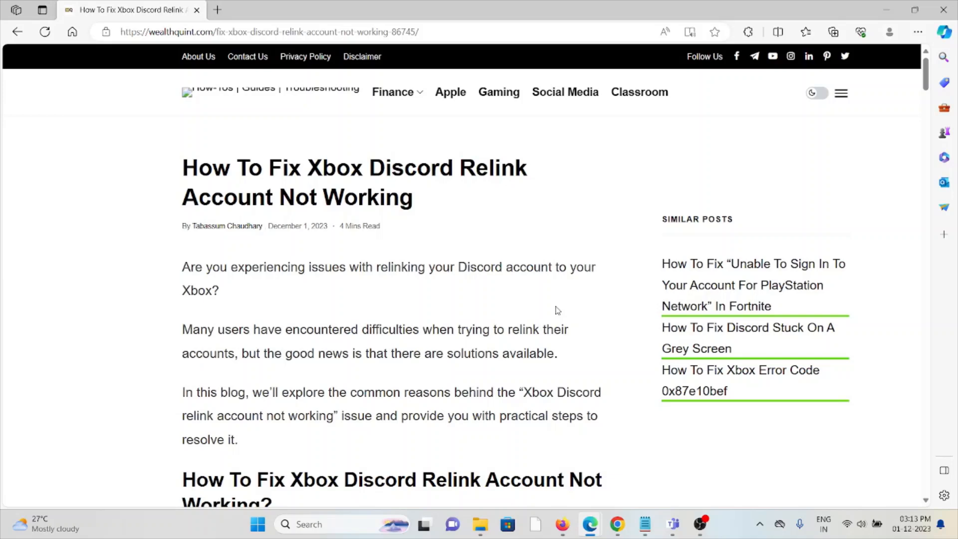
pyautogui.moveTo(487, 350)
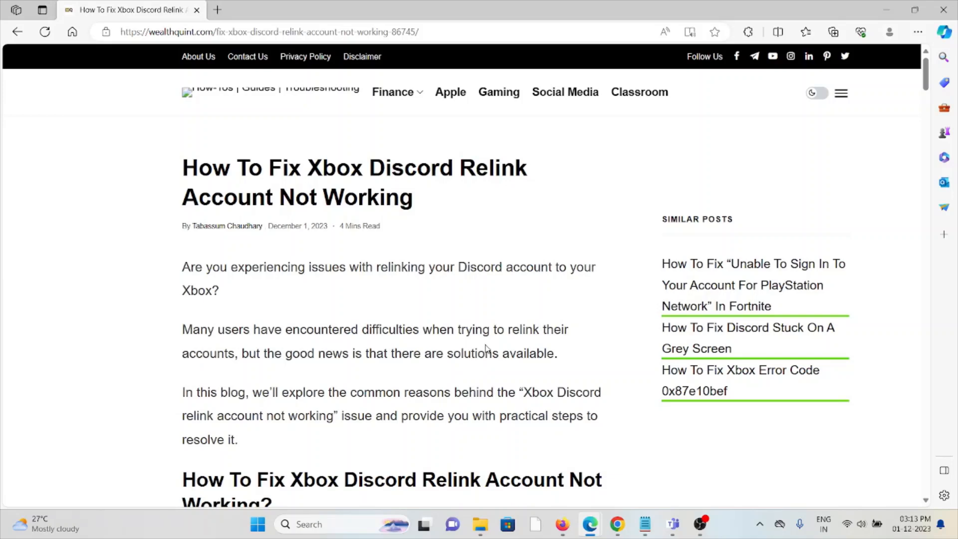
# Step: Scroll past the intro and image to the fixes summary and '1. Unlink And Relink Accounts'
pyautogui.scroll(-3)
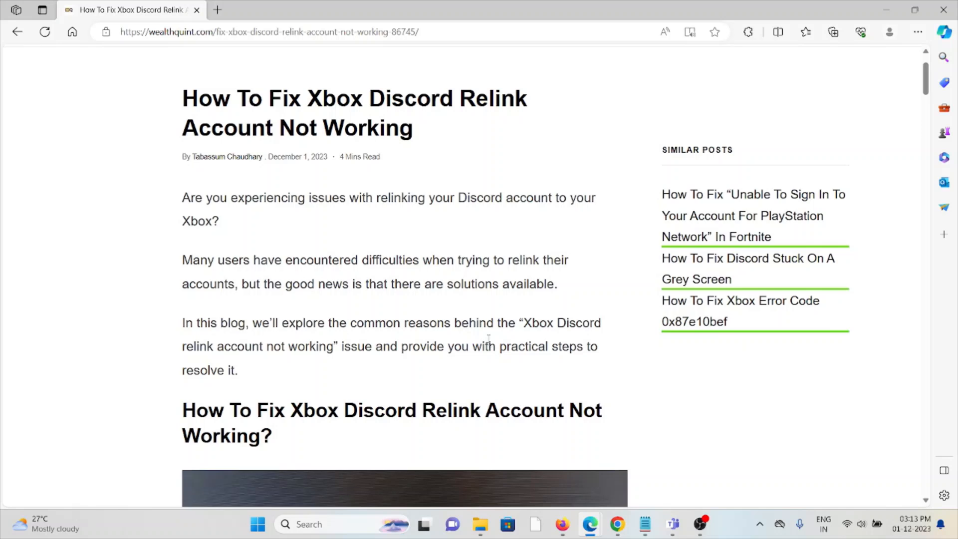
pyautogui.moveTo(487, 335)
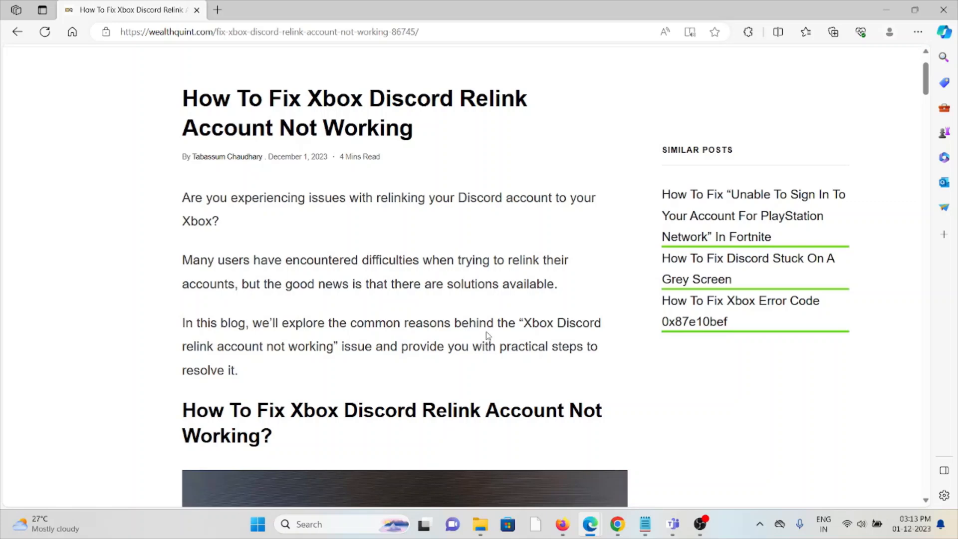
pyautogui.scroll(-3)
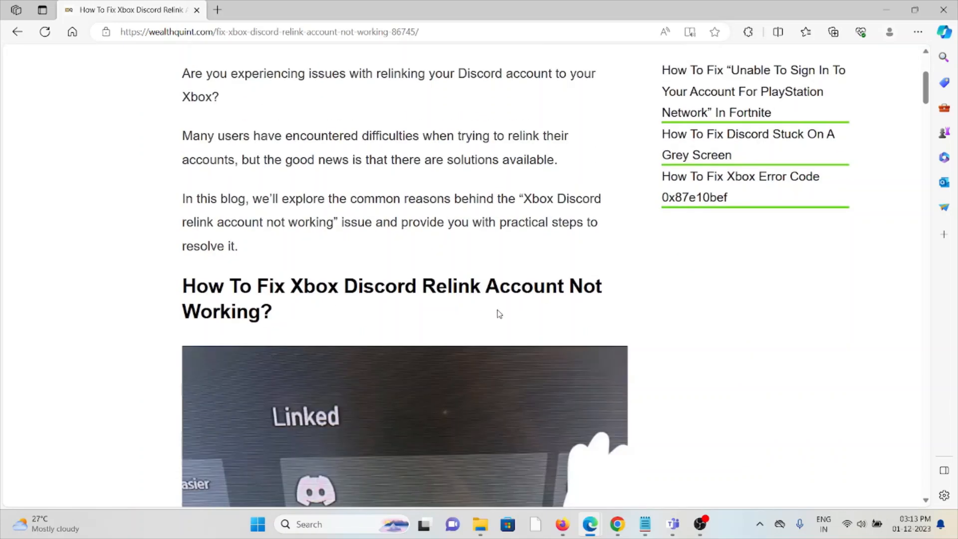
pyautogui.scroll(-3)
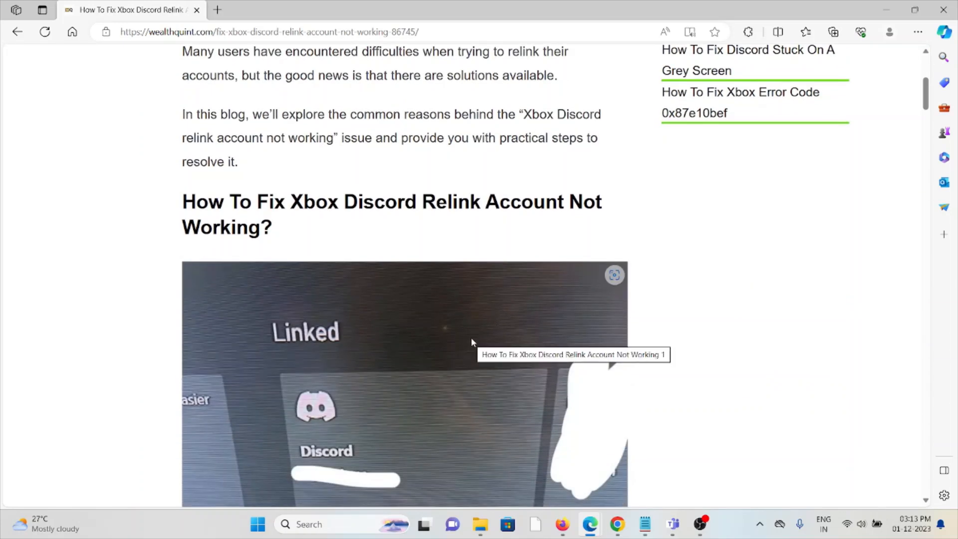
pyautogui.moveTo(473, 231)
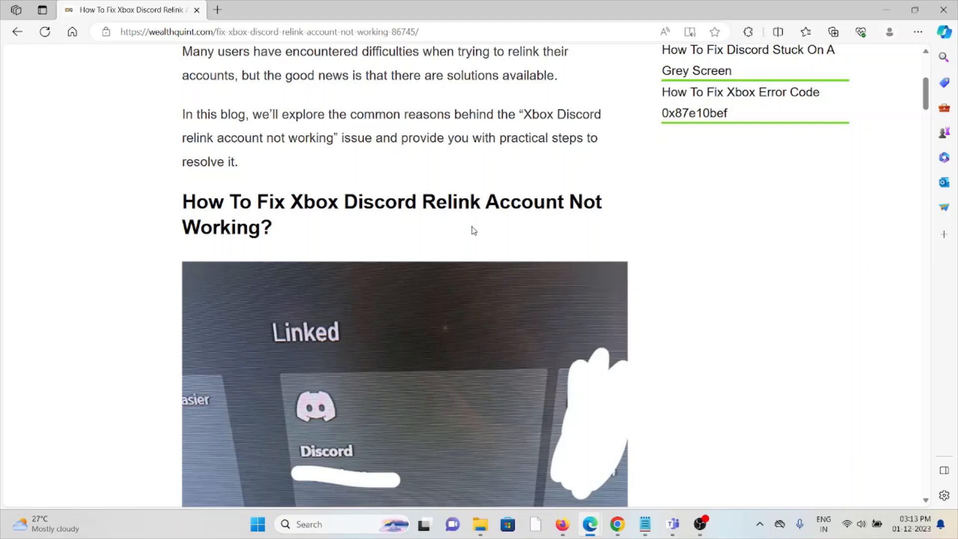
pyautogui.scroll(-3)
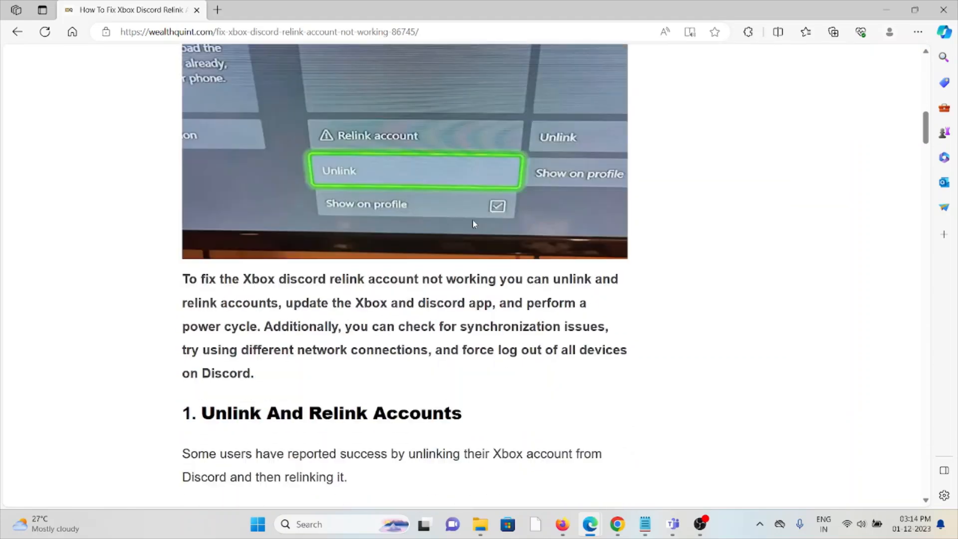
# Step: Scroll through the To Unlink and To Relink steps until '2. Update Xbox And Discord App' appears
pyautogui.scroll(-3)
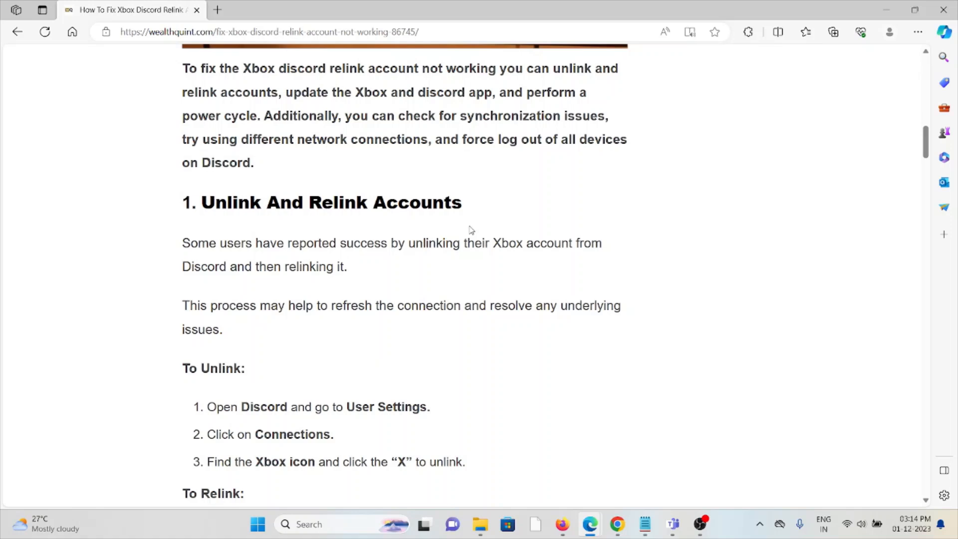
pyautogui.moveTo(420, 375)
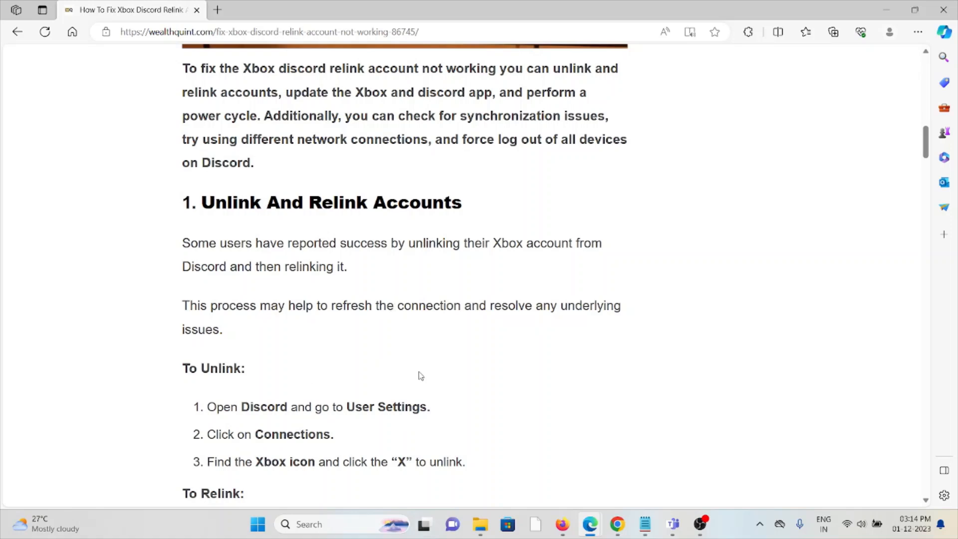
pyautogui.scroll(-3)
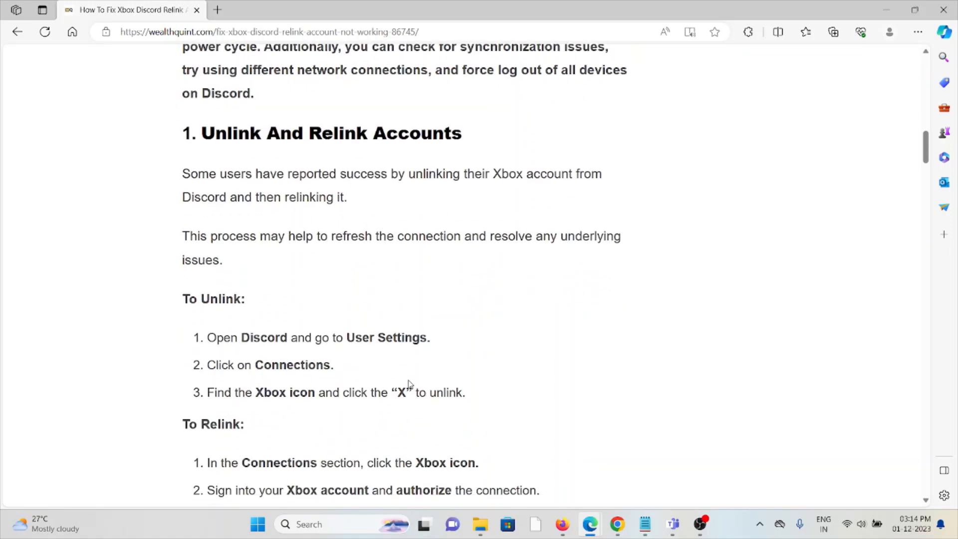
pyautogui.moveTo(407, 382)
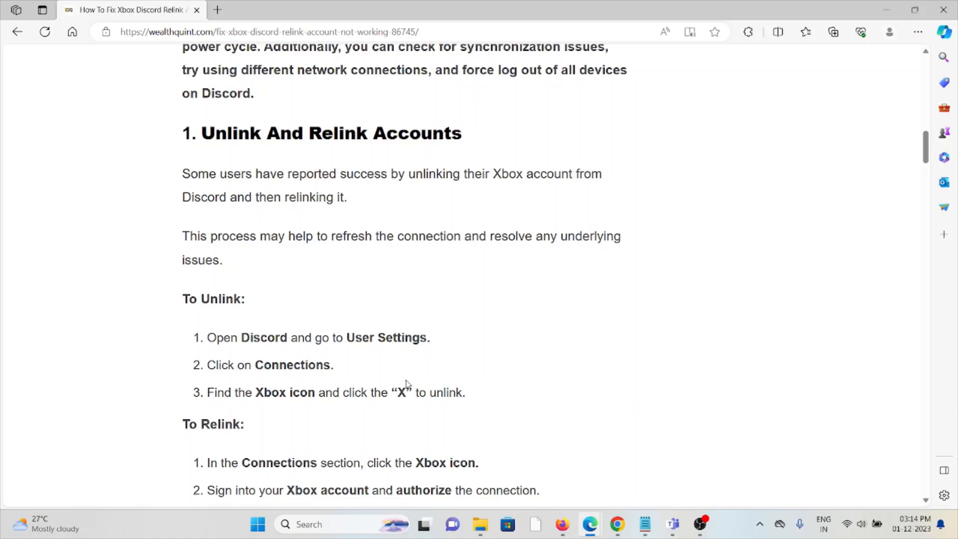
pyautogui.scroll(-3)
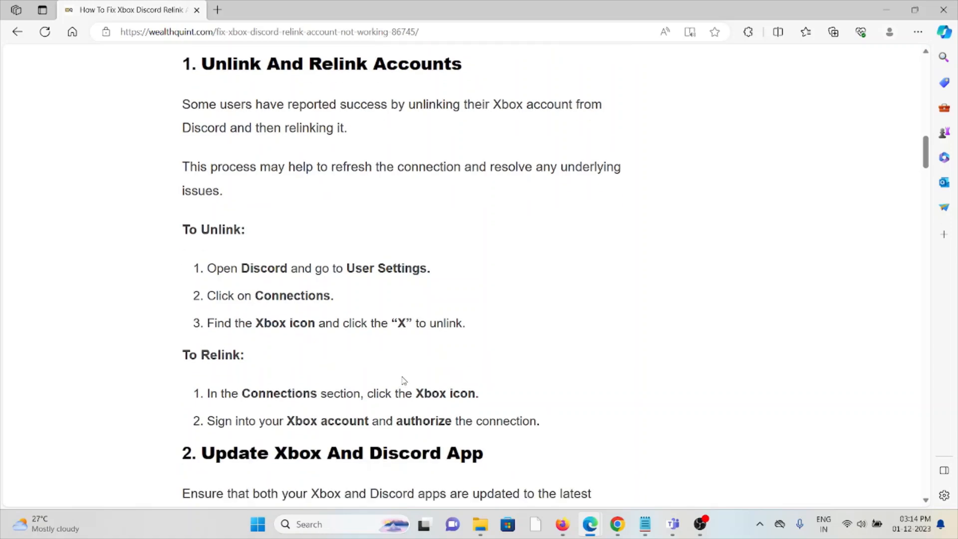
pyautogui.moveTo(399, 376)
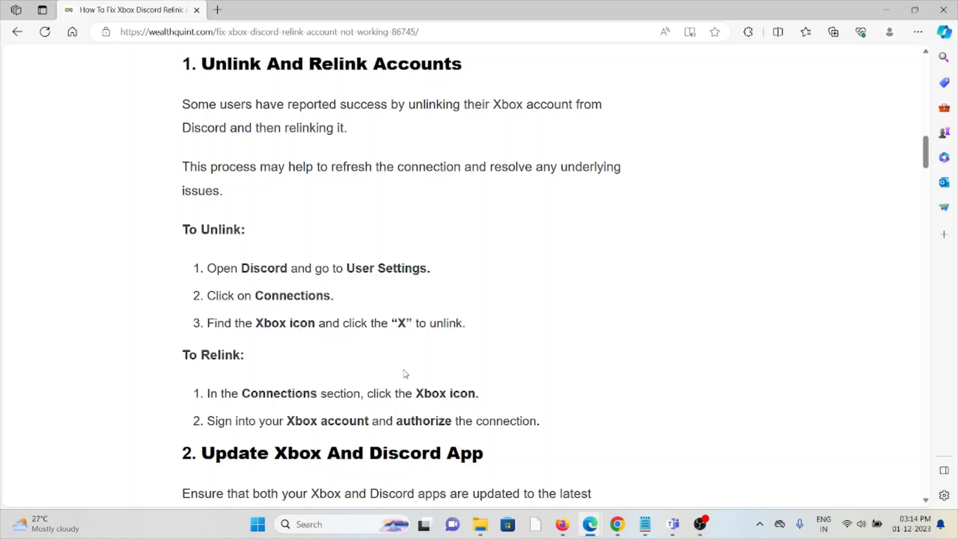
pyautogui.moveTo(404, 372)
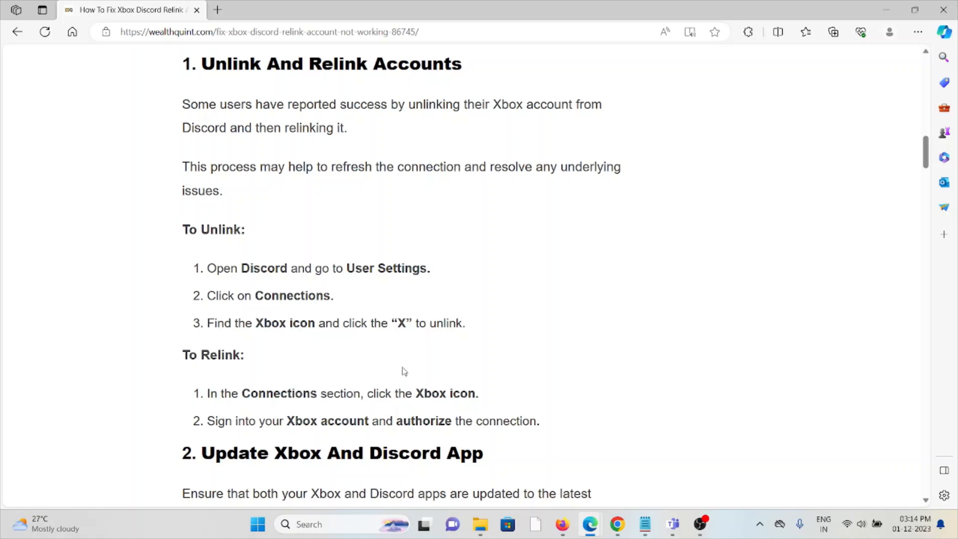
pyautogui.scroll(-3)
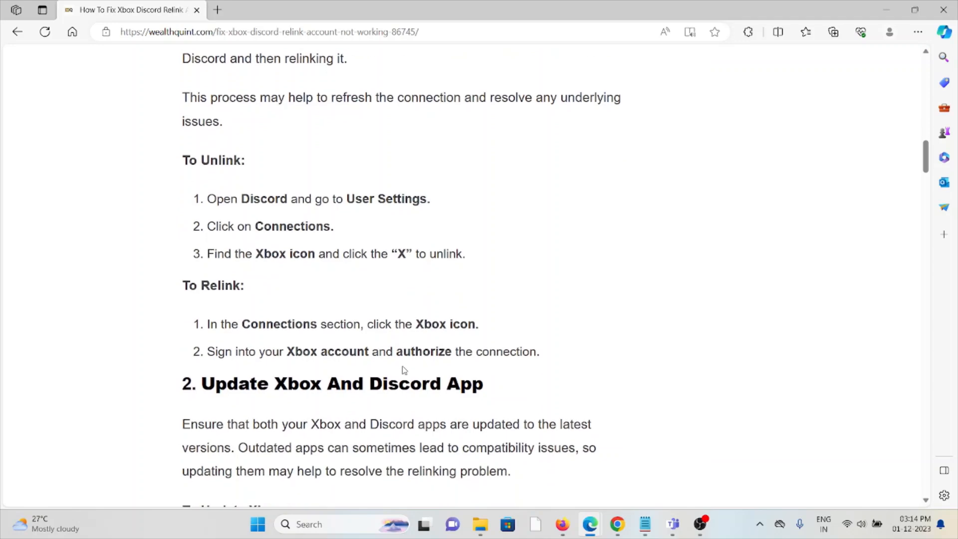
pyautogui.scroll(-3)
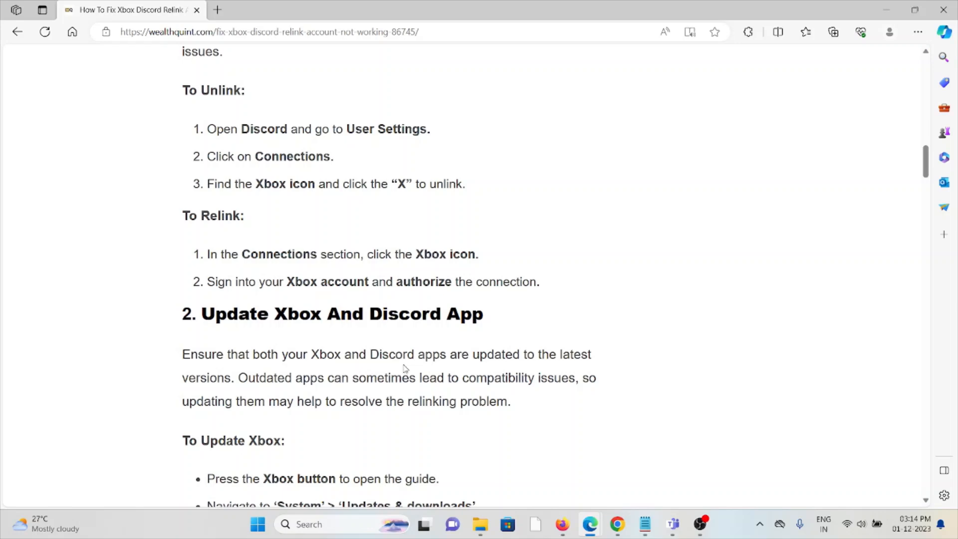
# Step: Scroll past the Android, iOS and PC Discord update steps to the 'Perform A Power Cycle' heading
pyautogui.scroll(-3)
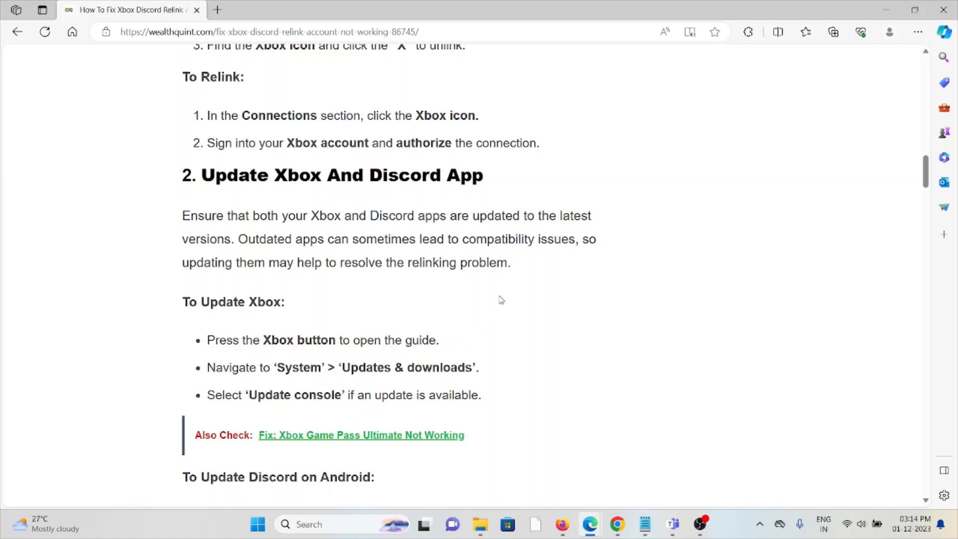
pyautogui.moveTo(493, 301)
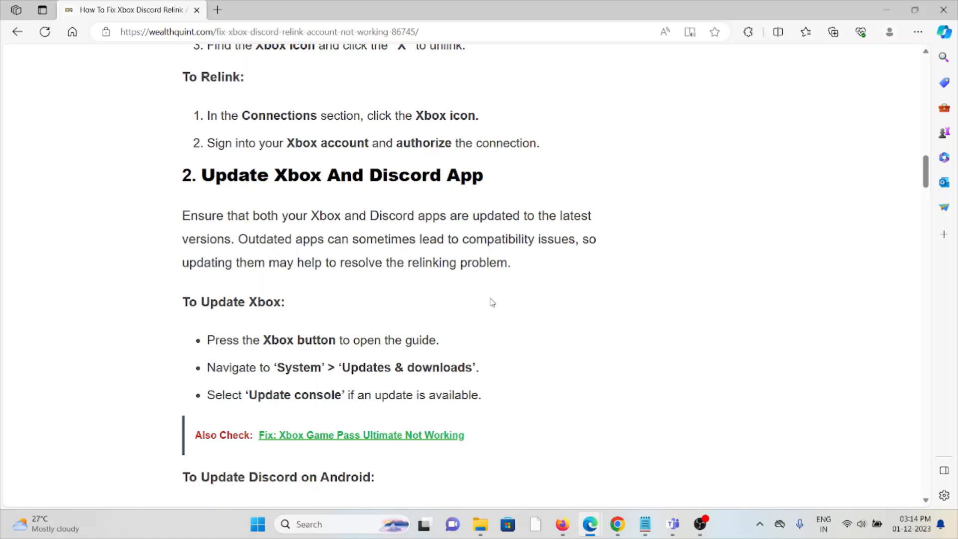
pyautogui.moveTo(482, 309)
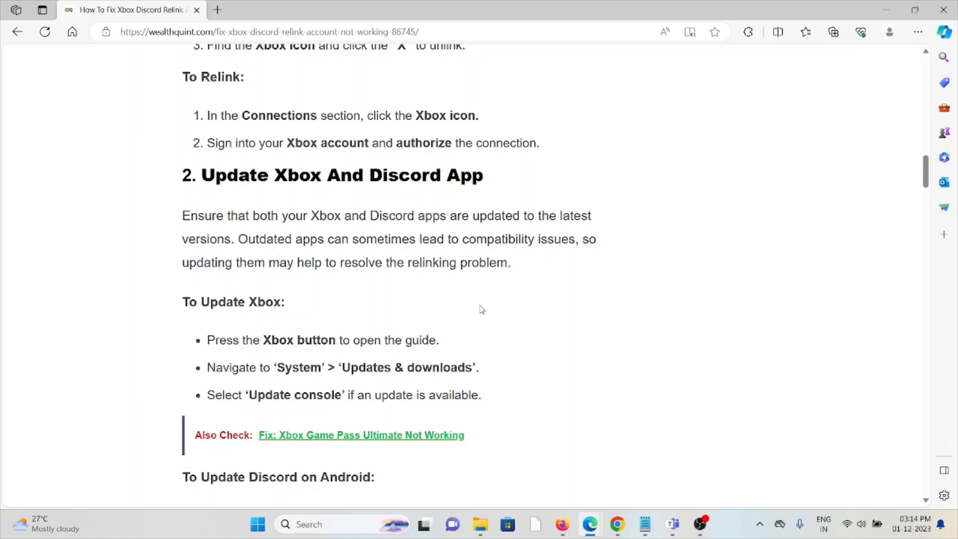
pyautogui.moveTo(482, 306)
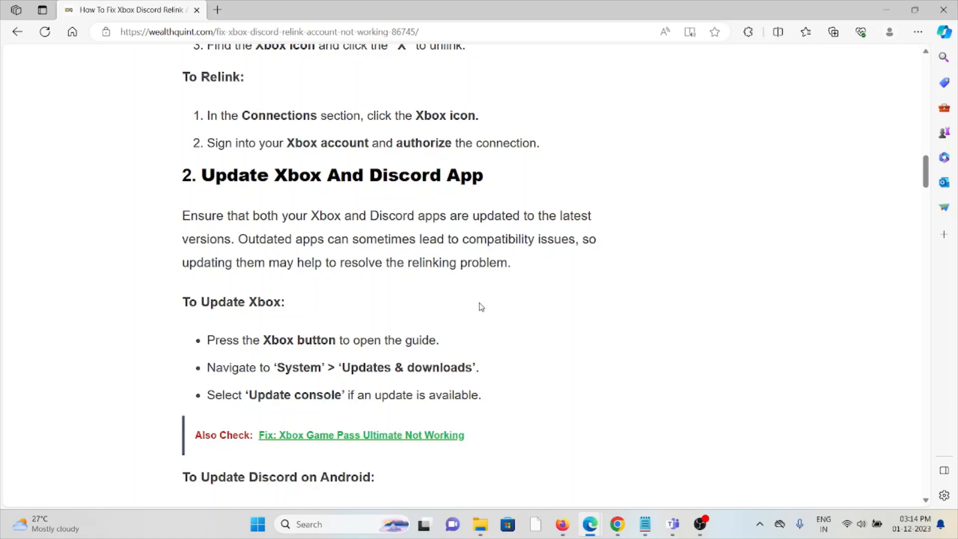
pyautogui.moveTo(481, 310)
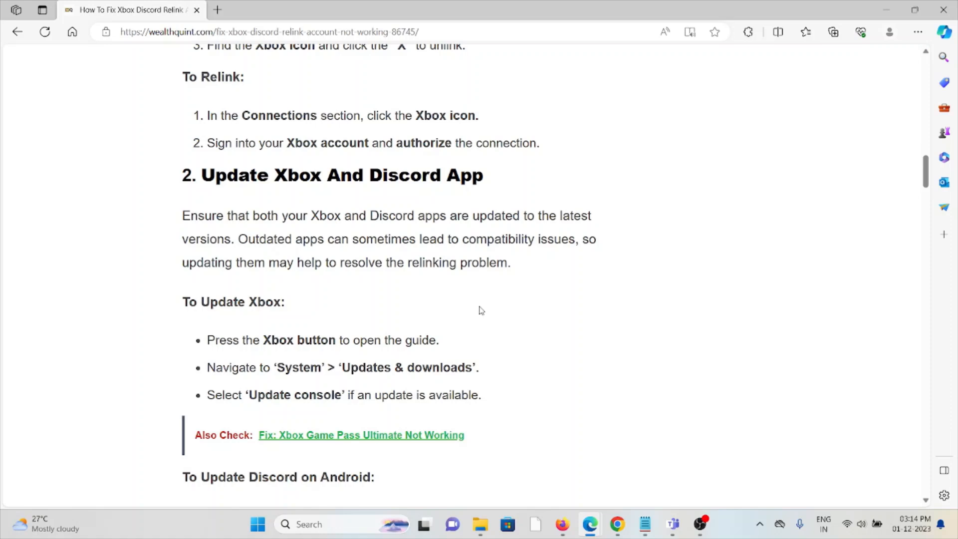
pyautogui.moveTo(475, 306)
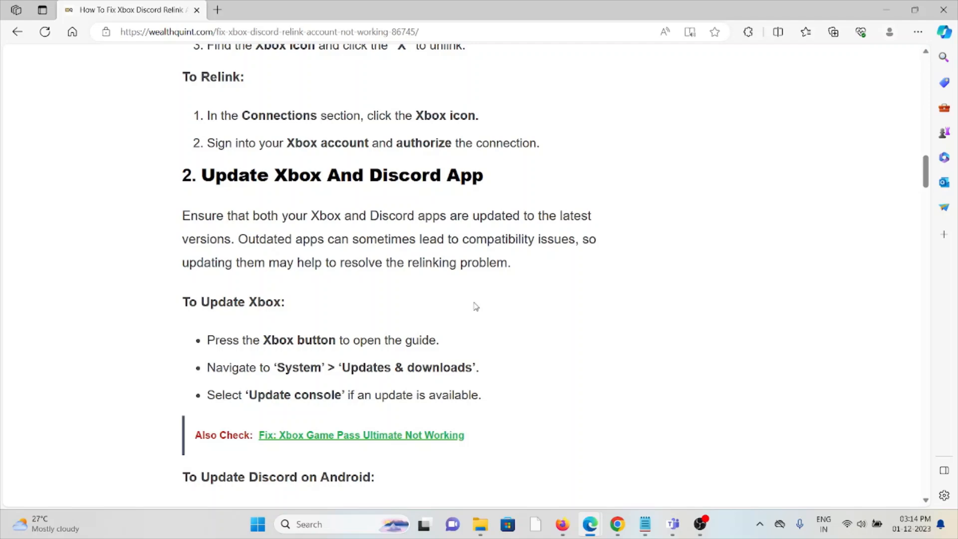
pyautogui.moveTo(461, 260)
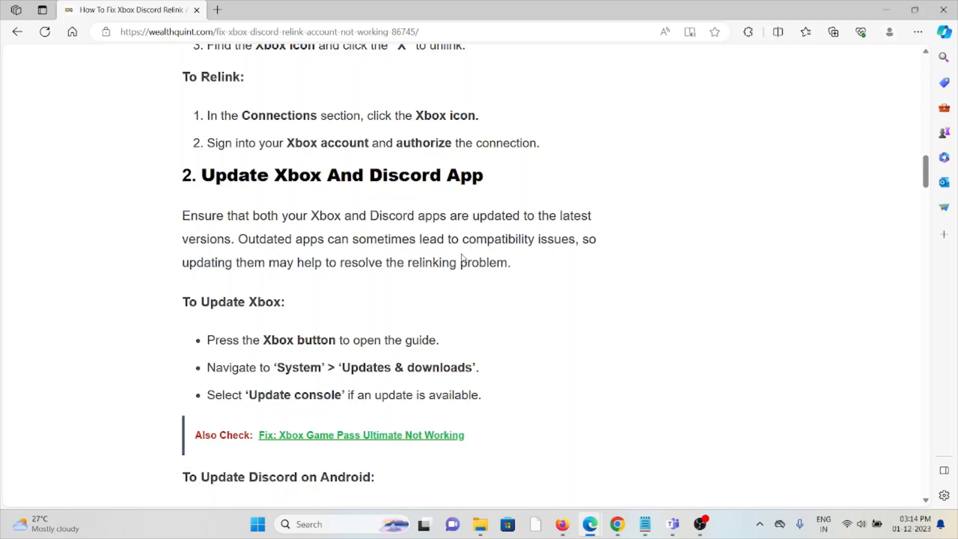
pyautogui.moveTo(392, 421)
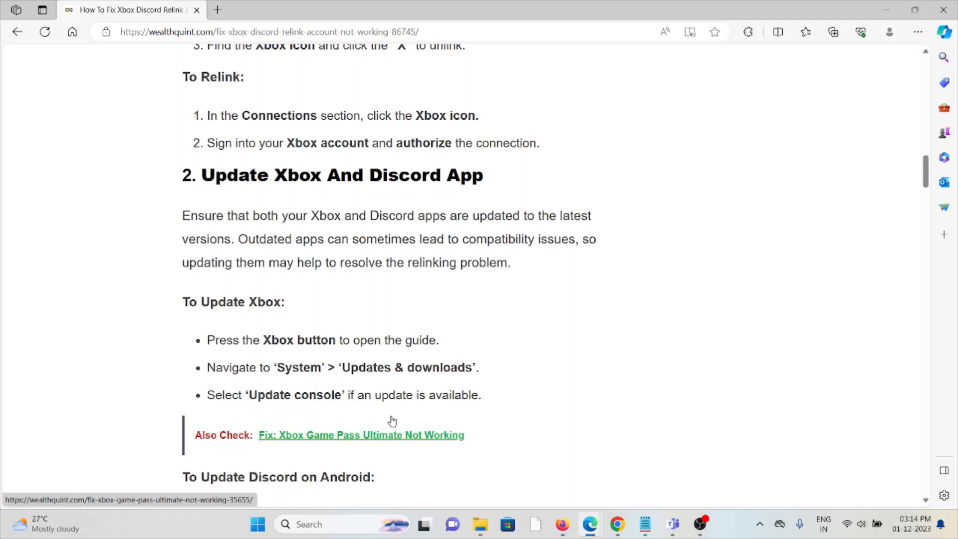
pyautogui.scroll(-3)
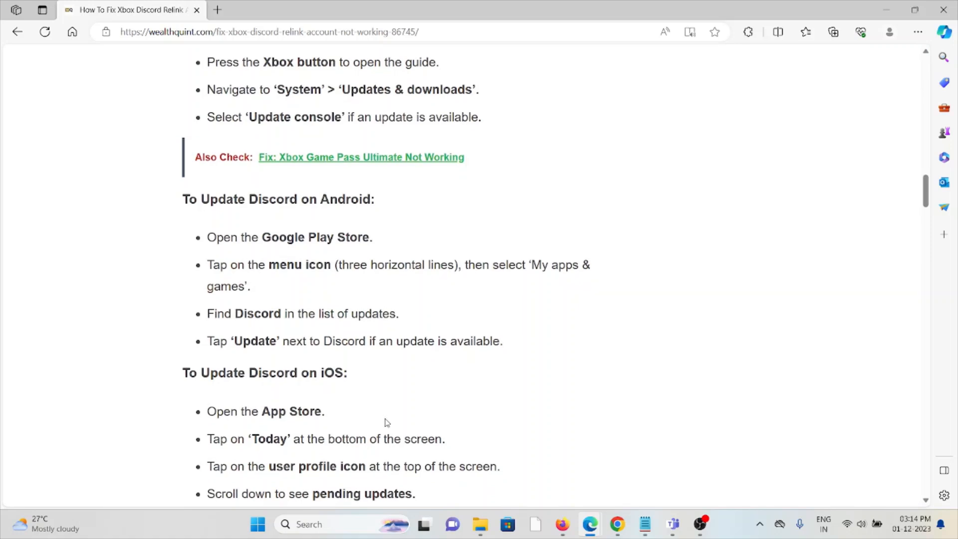
pyautogui.moveTo(383, 420)
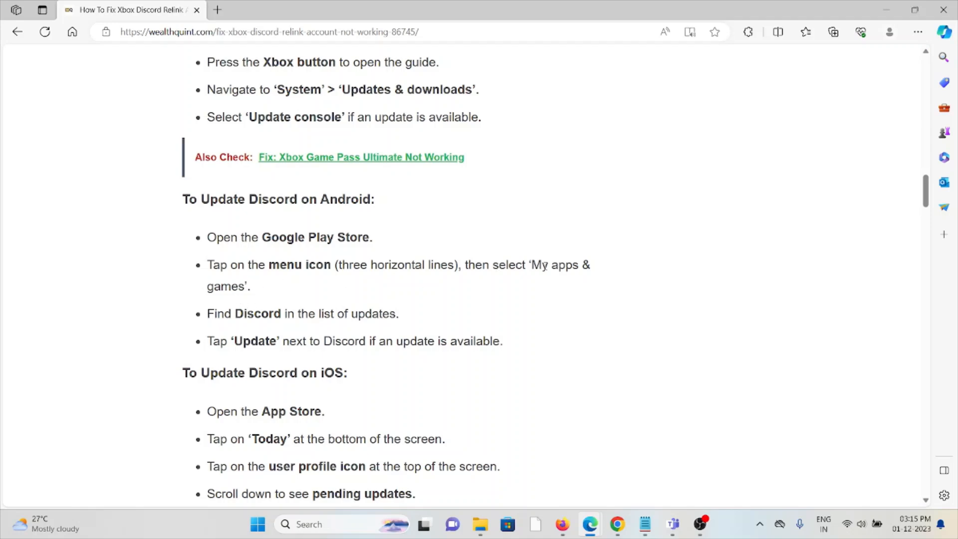
pyautogui.moveTo(267, 353)
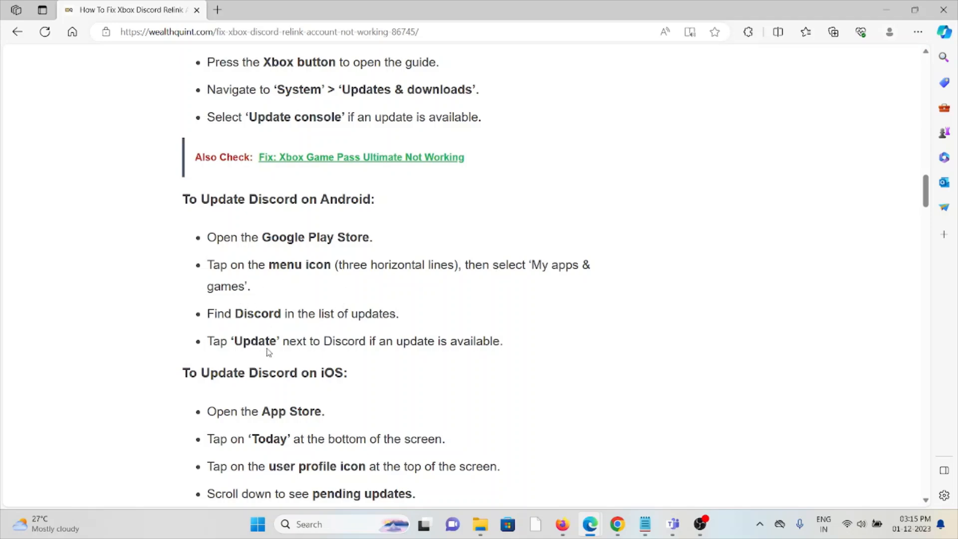
pyautogui.scroll(-3)
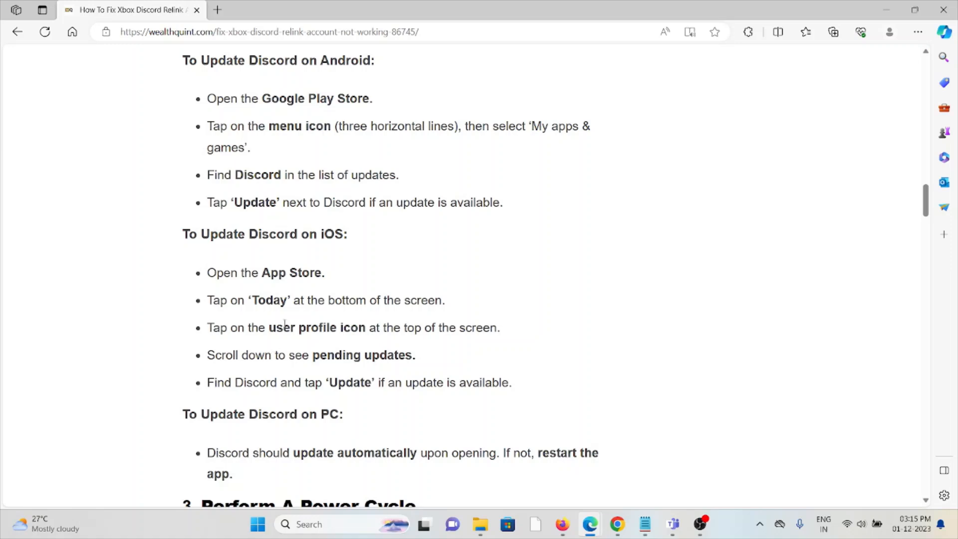
pyautogui.scroll(-3)
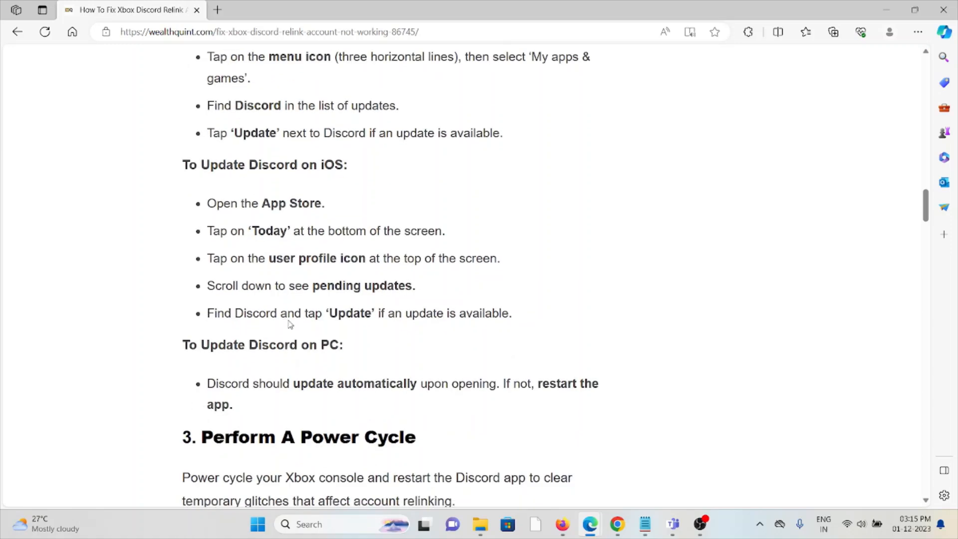
pyautogui.moveTo(288, 335)
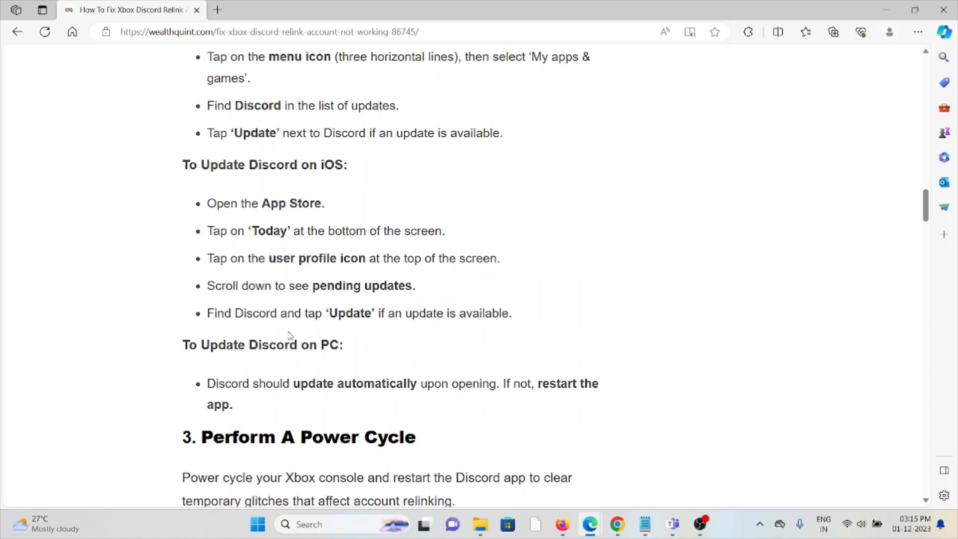
pyautogui.moveTo(421, 399)
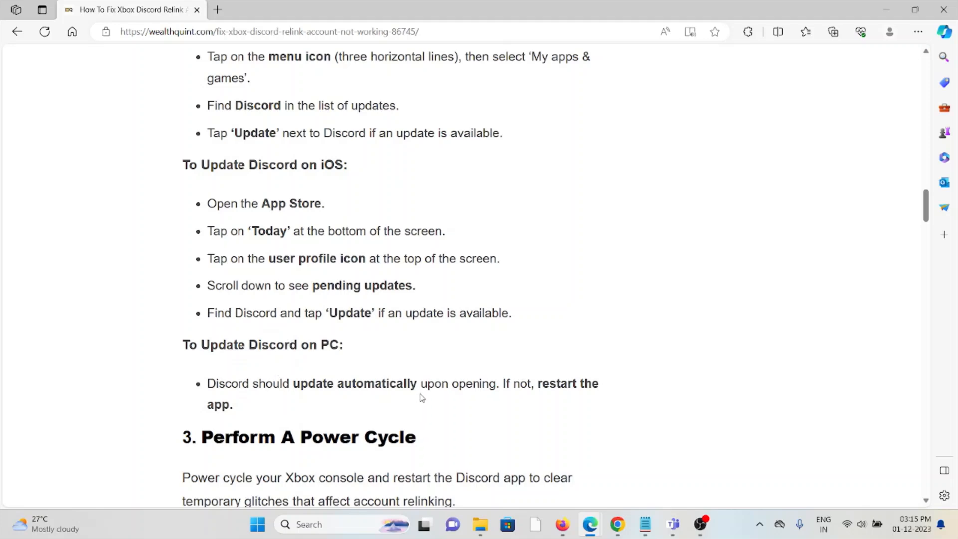
# Step: Scroll through the Xbox power cycle and Restart Discord App steps to 'Check For Synchronization Issues'
pyautogui.scroll(-3)
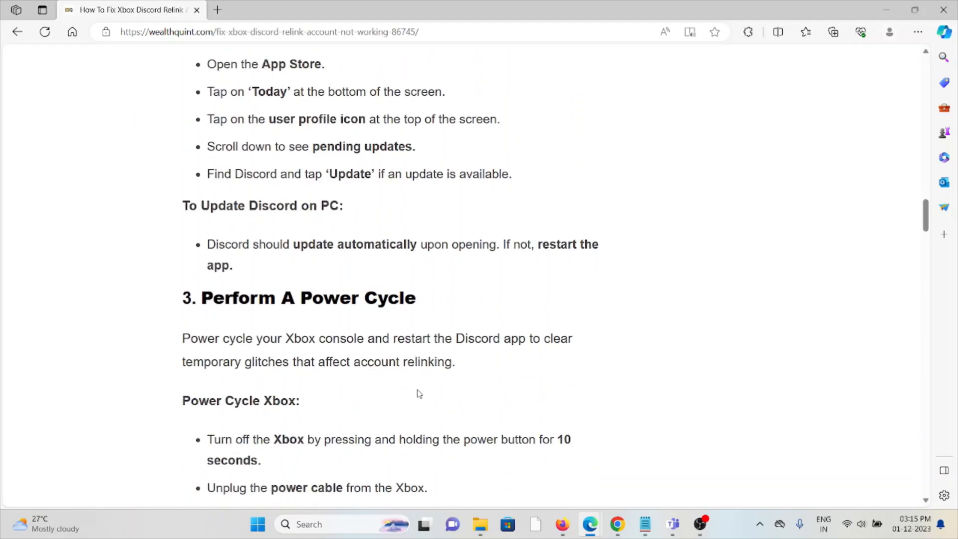
pyautogui.scroll(-3)
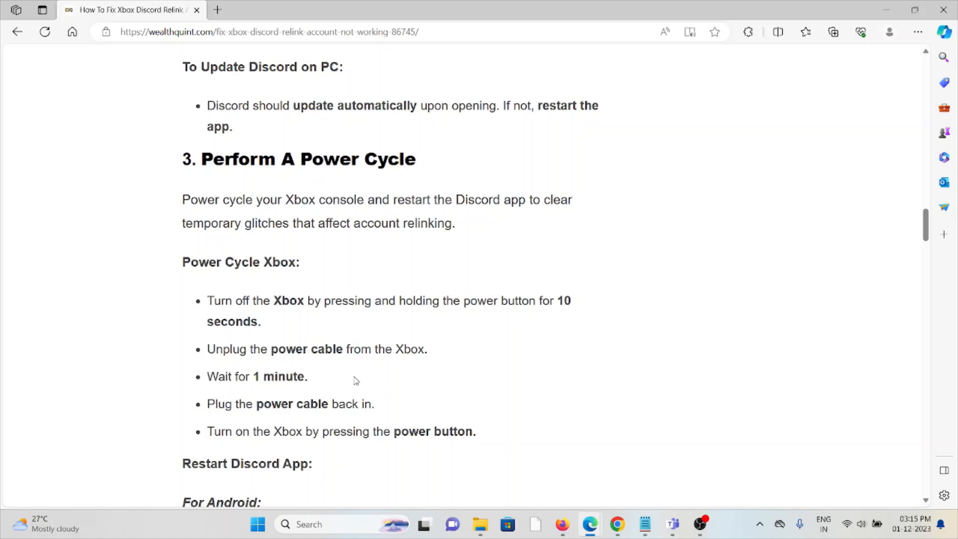
pyautogui.moveTo(230, 250)
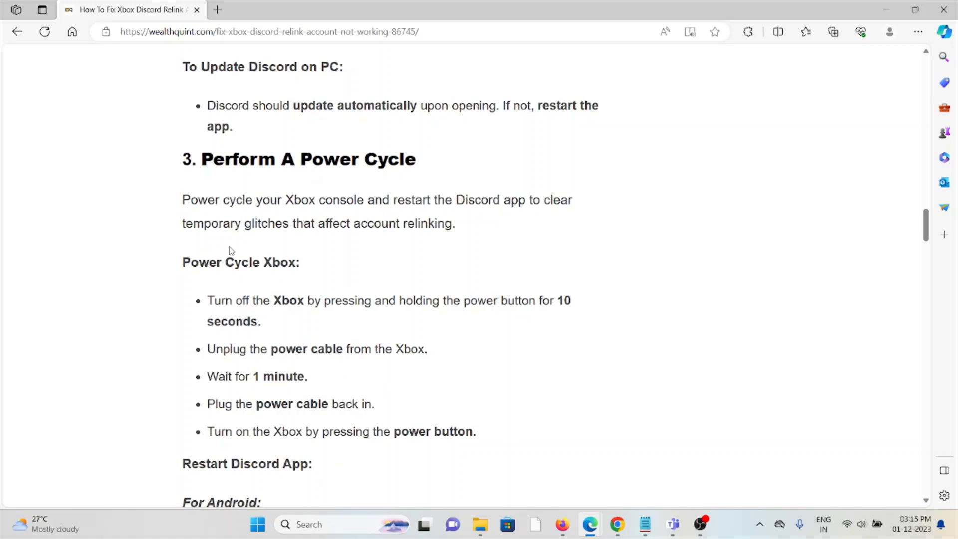
pyautogui.moveTo(193, 216)
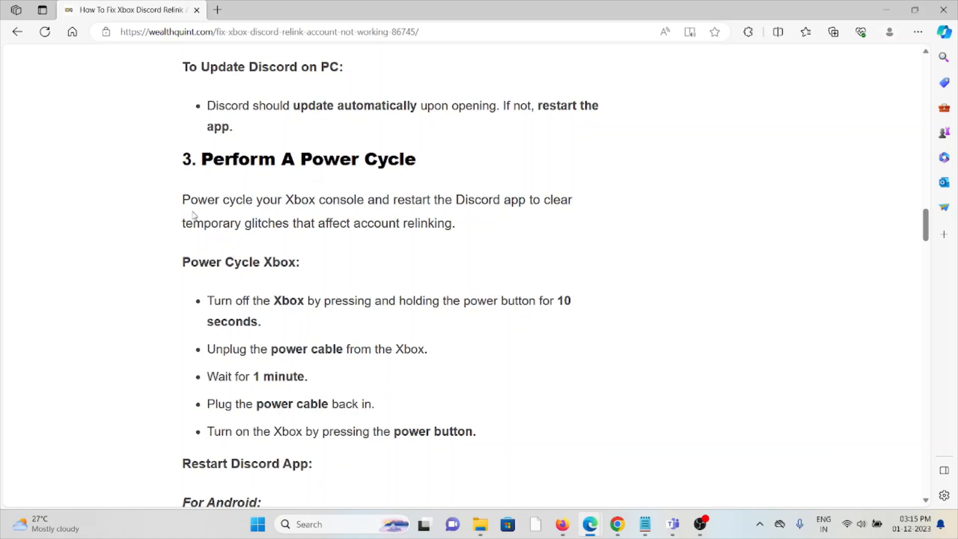
pyautogui.moveTo(896, 411)
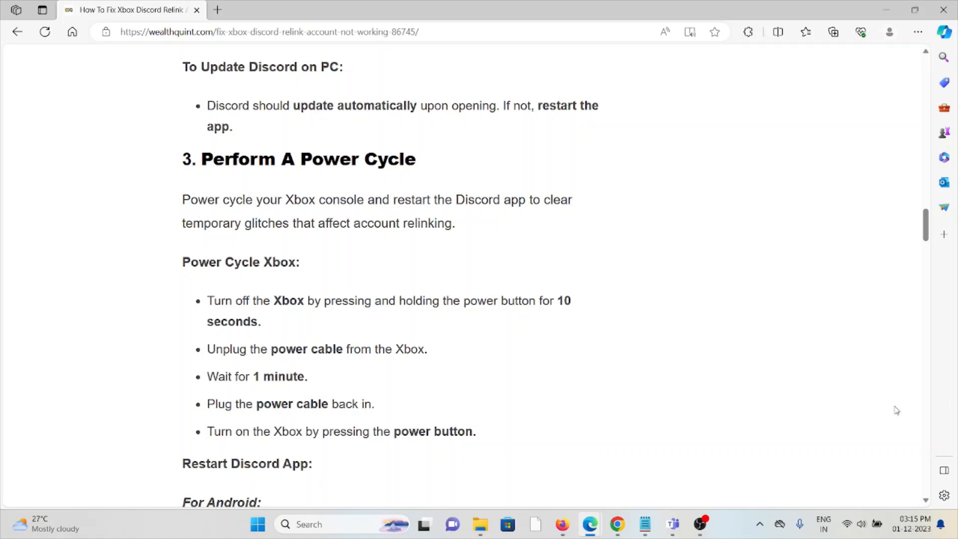
pyautogui.moveTo(608, 335)
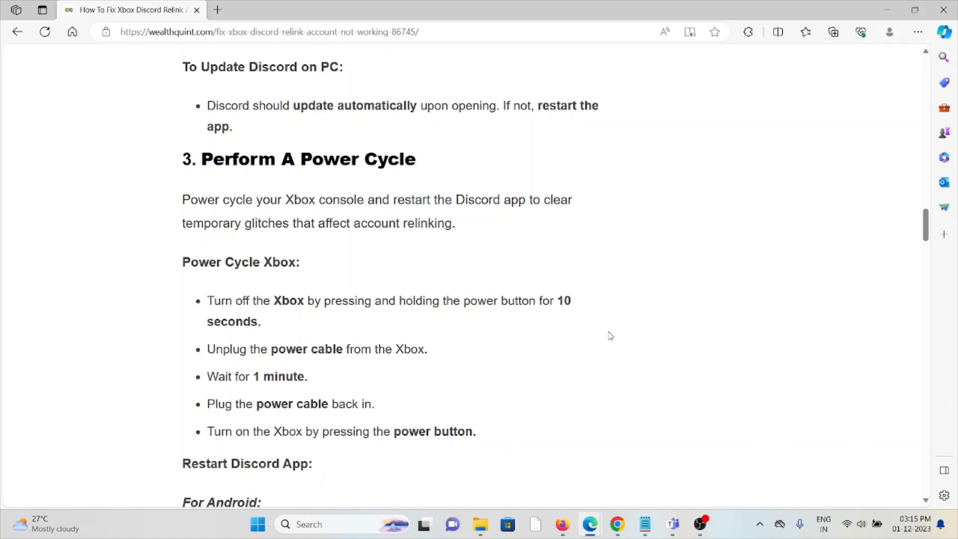
pyautogui.moveTo(549, 346)
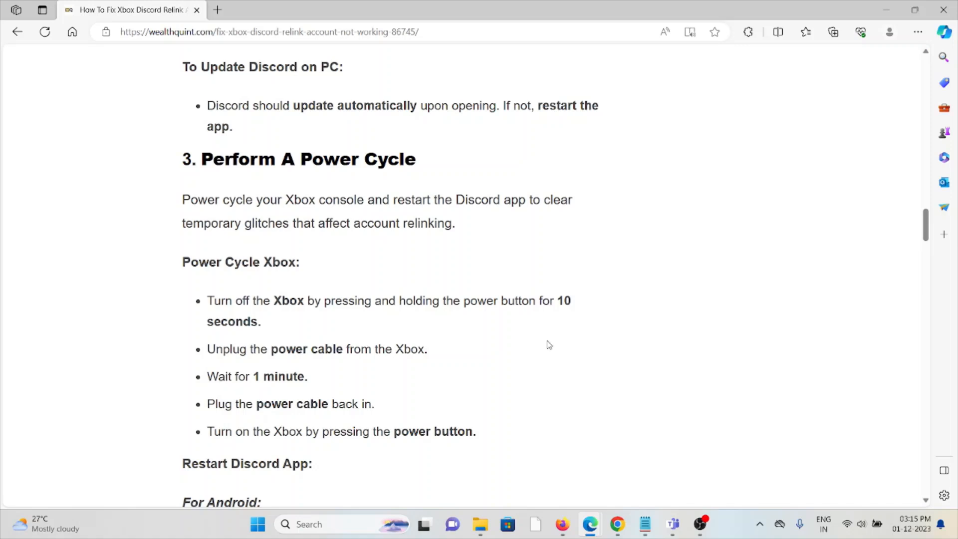
pyautogui.moveTo(577, 348)
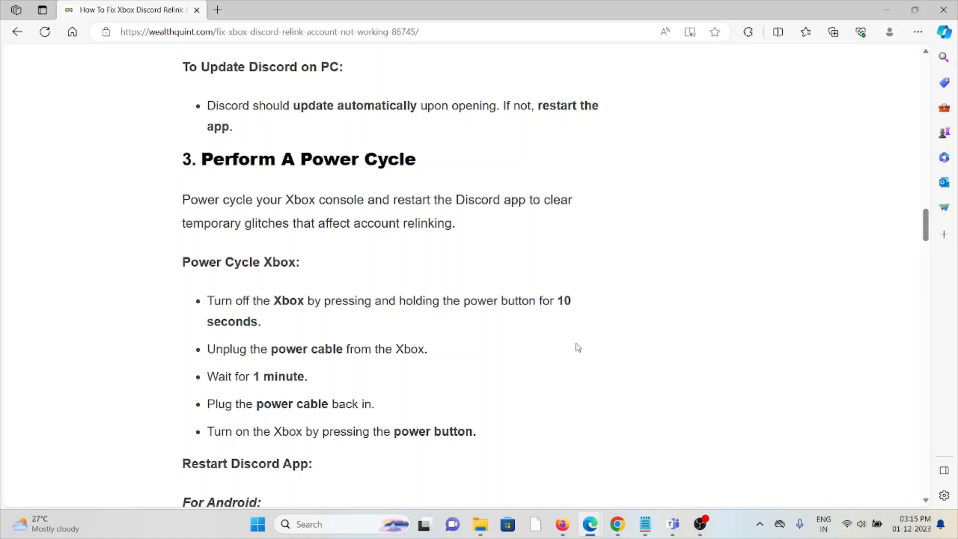
pyautogui.moveTo(575, 349)
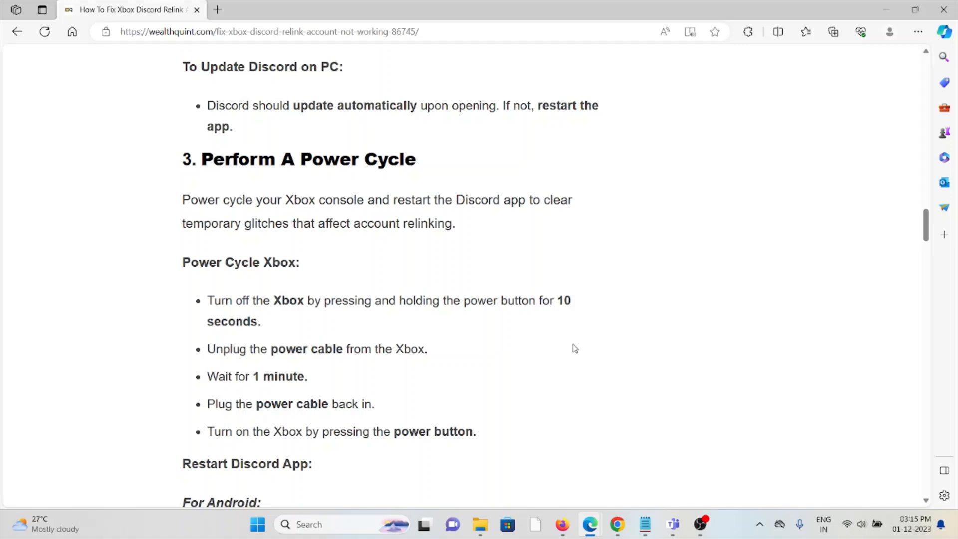
pyautogui.scroll(-3)
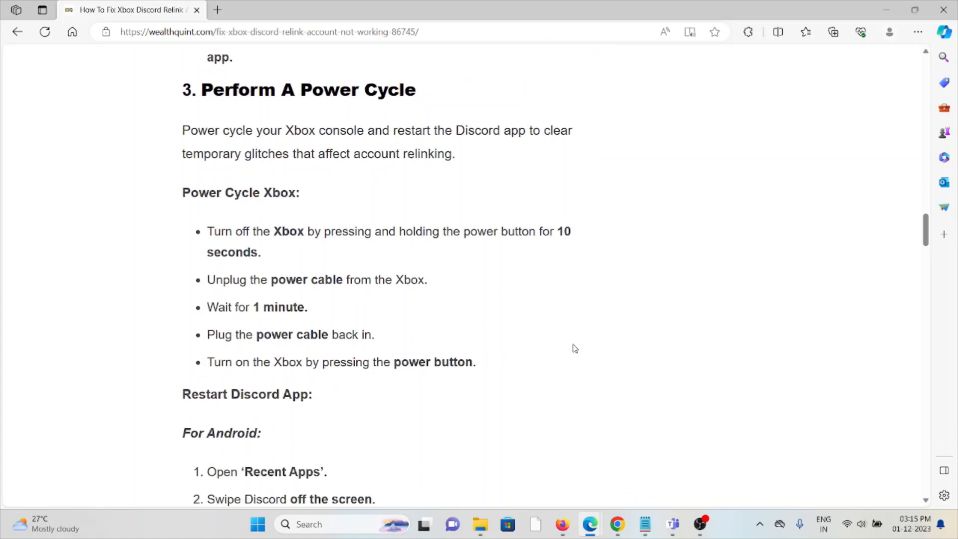
pyautogui.scroll(-3)
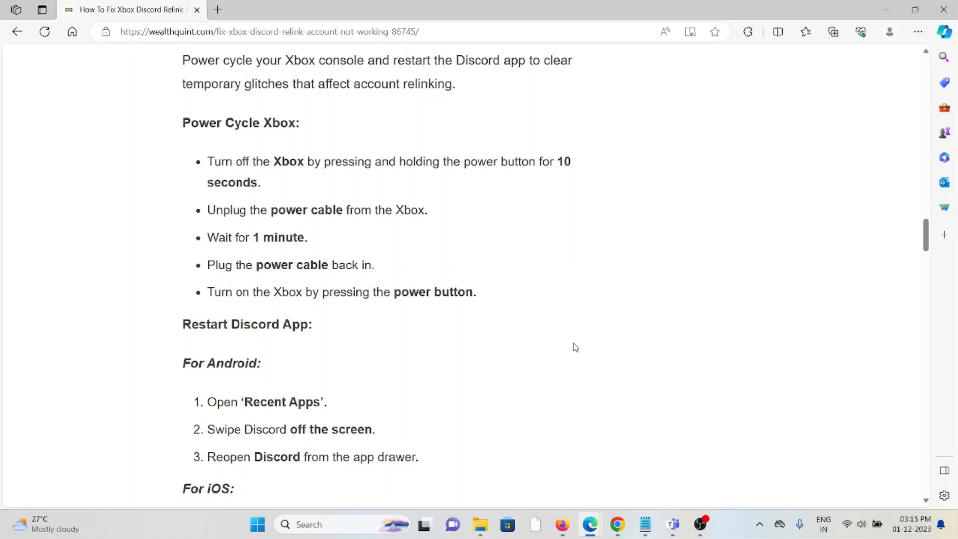
pyautogui.scroll(-3)
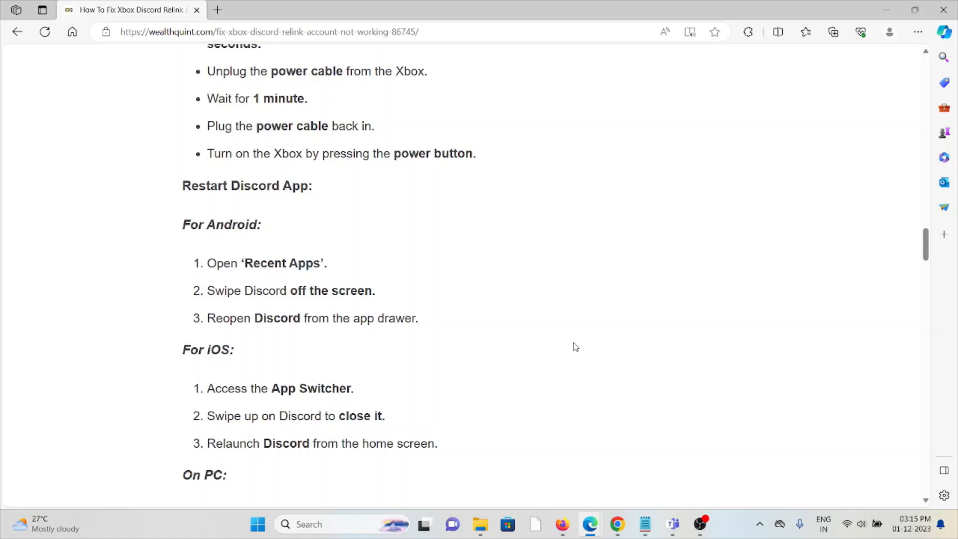
pyautogui.moveTo(600, 345)
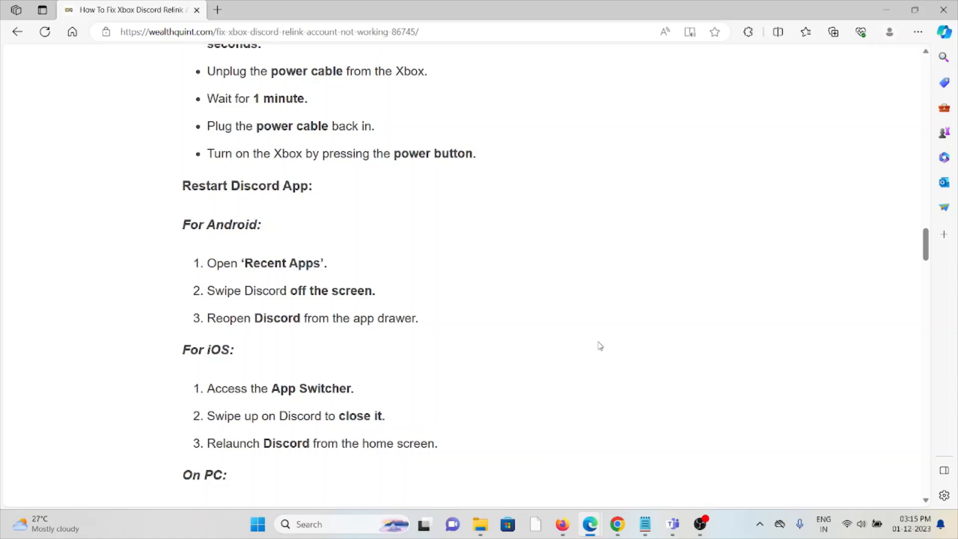
pyautogui.moveTo(586, 343)
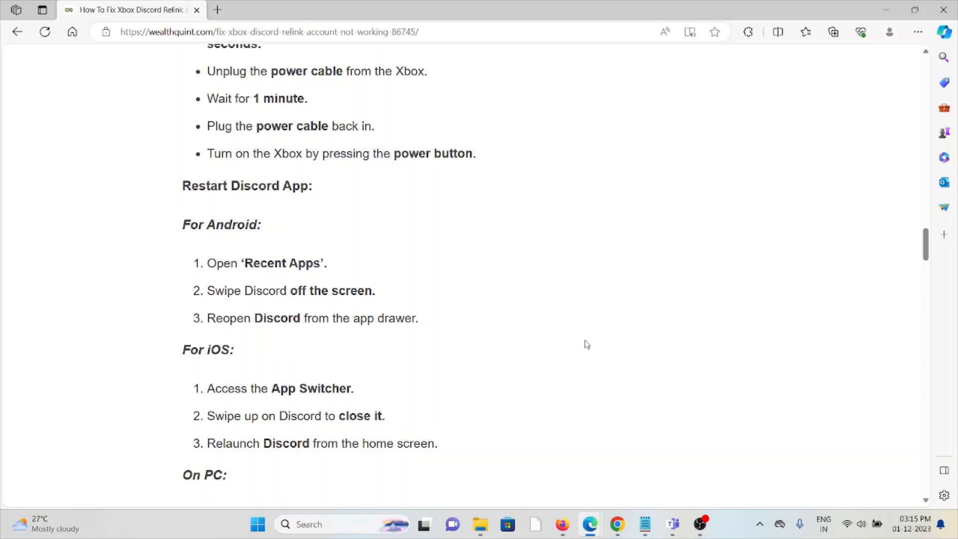
pyautogui.moveTo(591, 343)
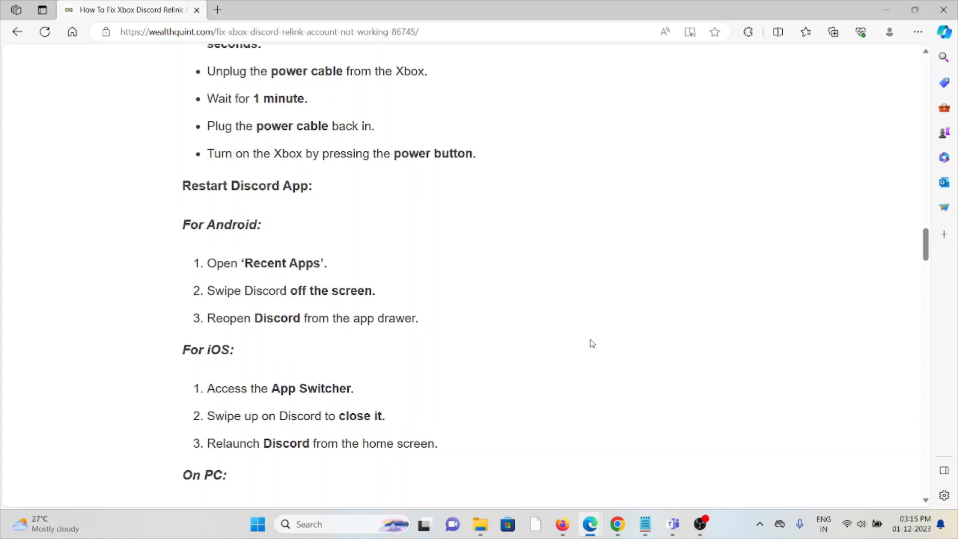
pyautogui.scroll(-3)
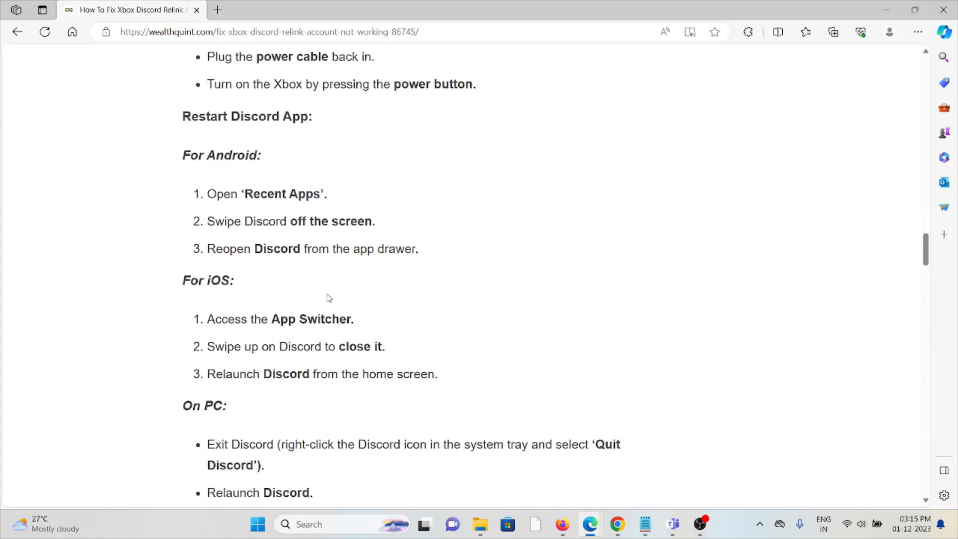
pyautogui.scroll(-3)
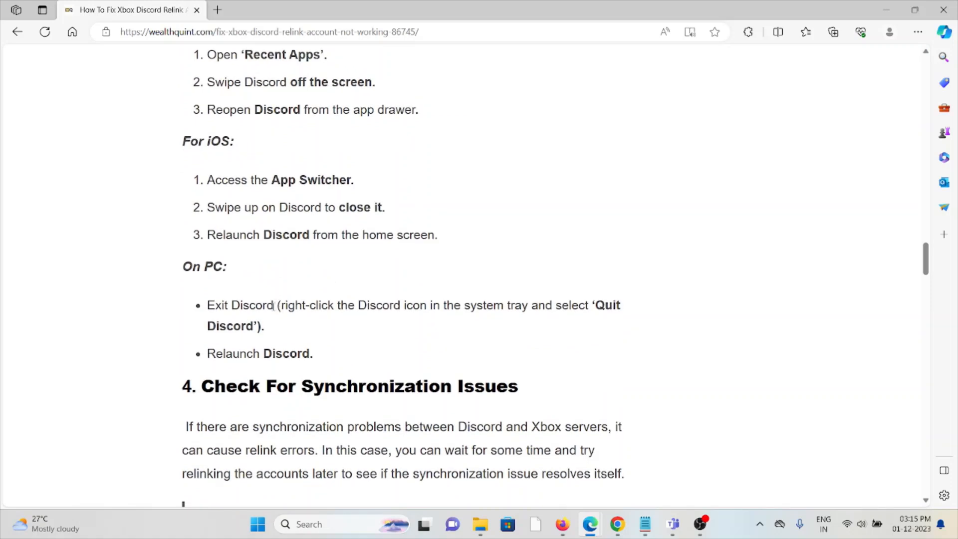
pyautogui.moveTo(235, 311)
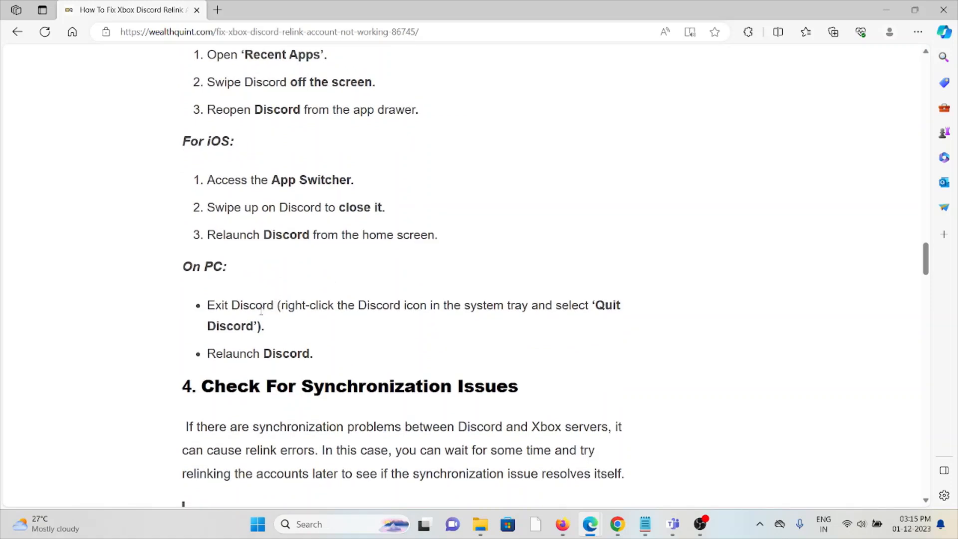
# Step: Scroll past the synchronization advice to 'Try Using A Different Network Connection'
pyautogui.scroll(-3)
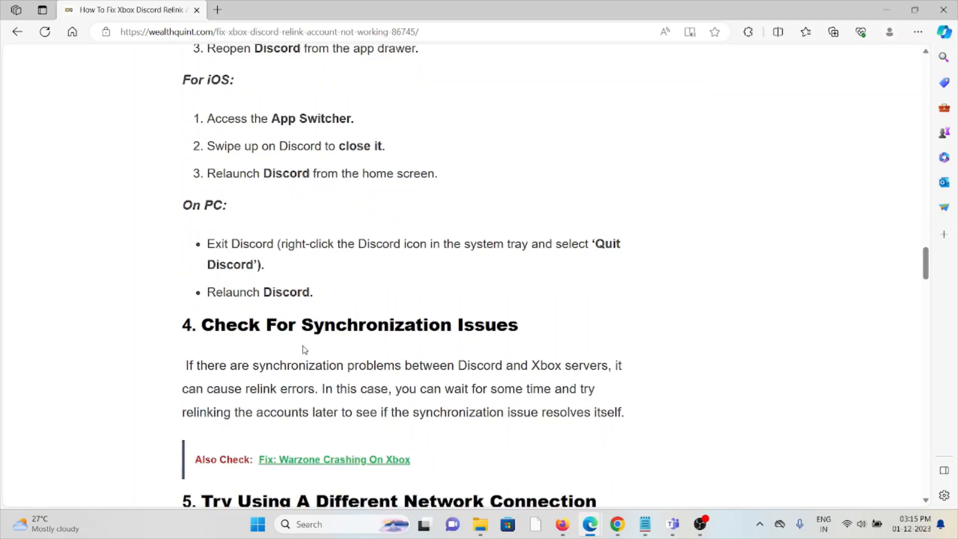
pyautogui.scroll(-3)
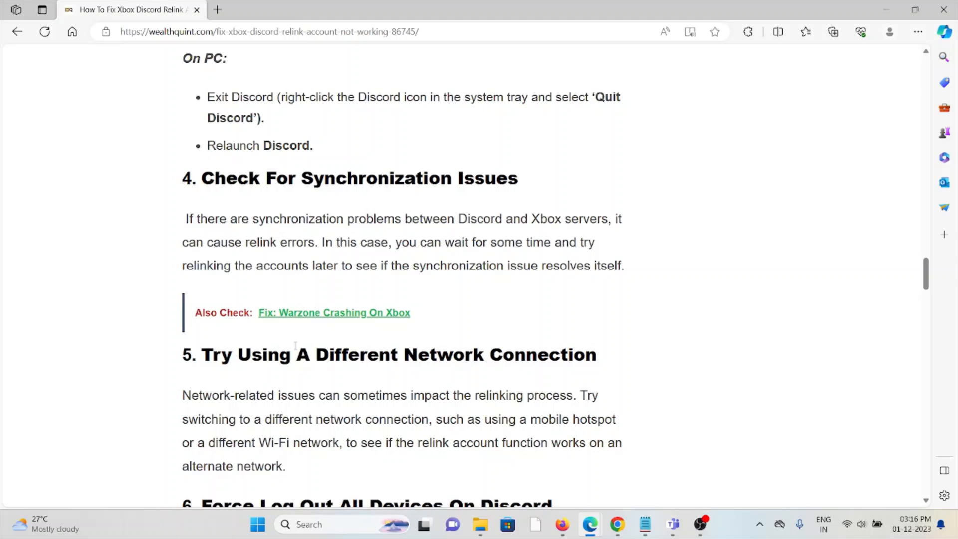
pyautogui.scroll(-3)
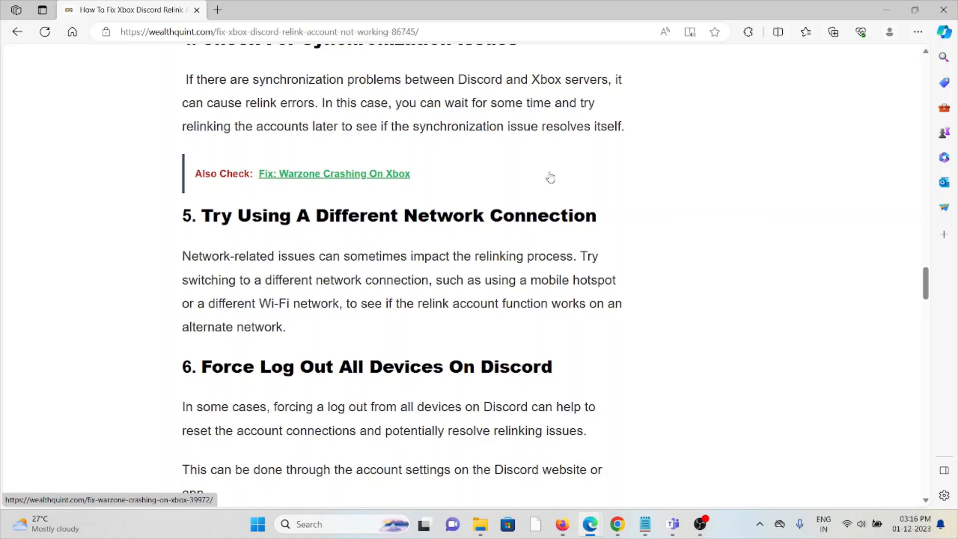
pyautogui.moveTo(573, 142)
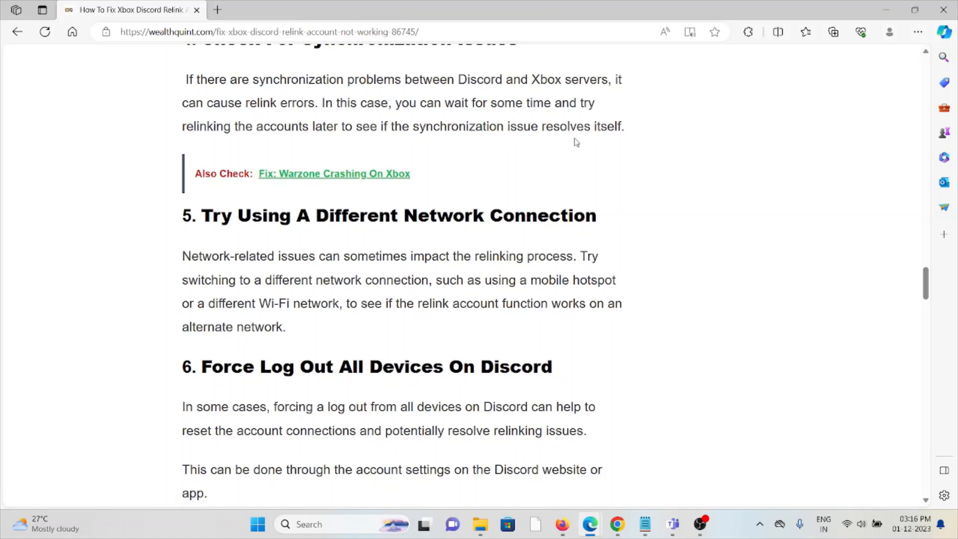
pyautogui.moveTo(574, 139)
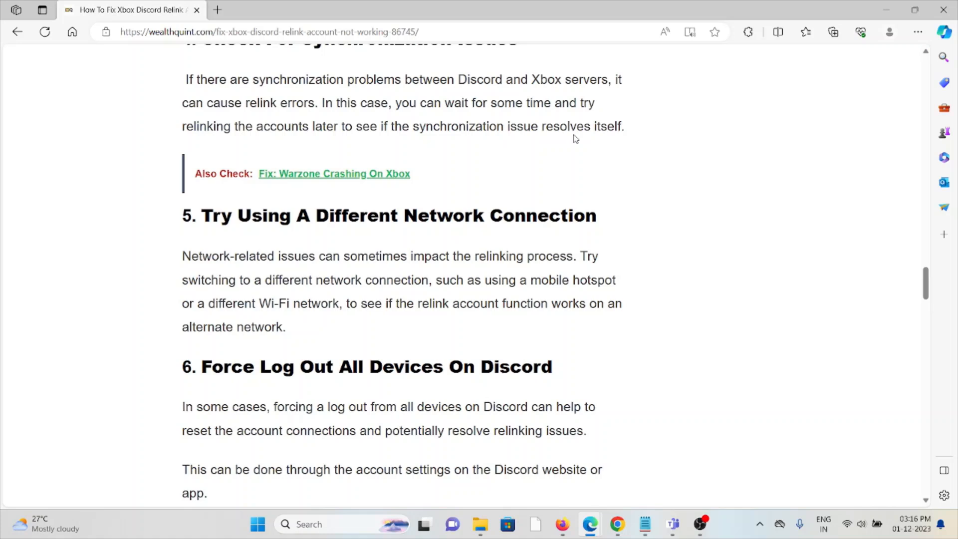
pyautogui.moveTo(433, 333)
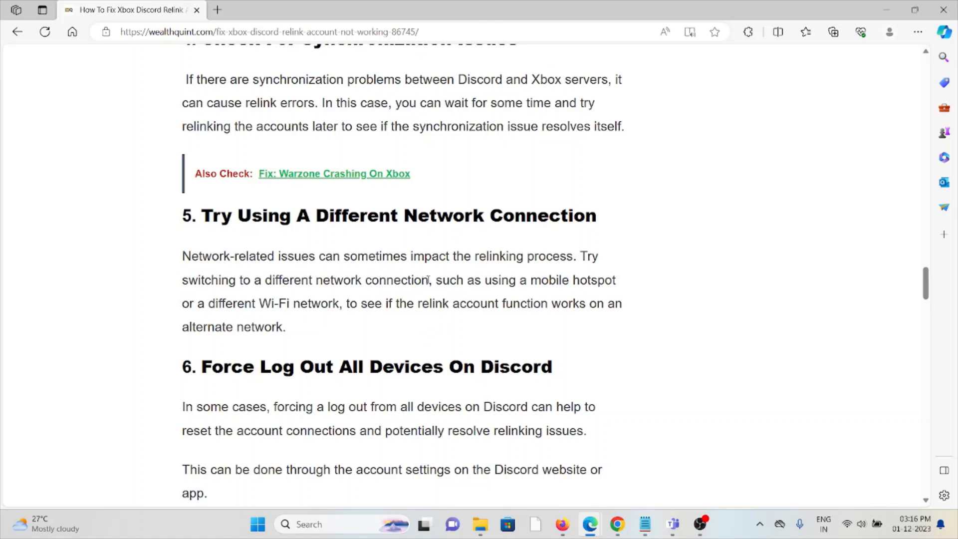
pyautogui.moveTo(459, 257)
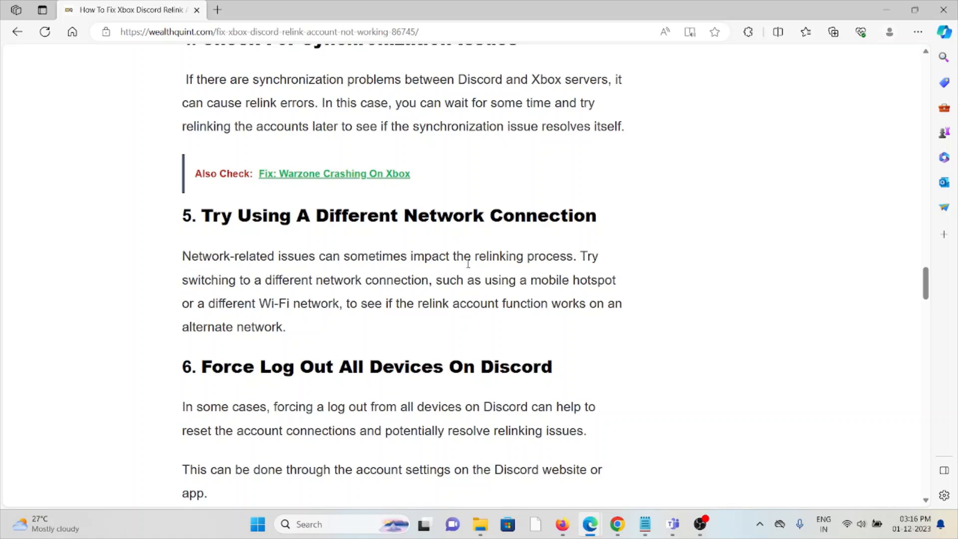
pyautogui.moveTo(474, 256)
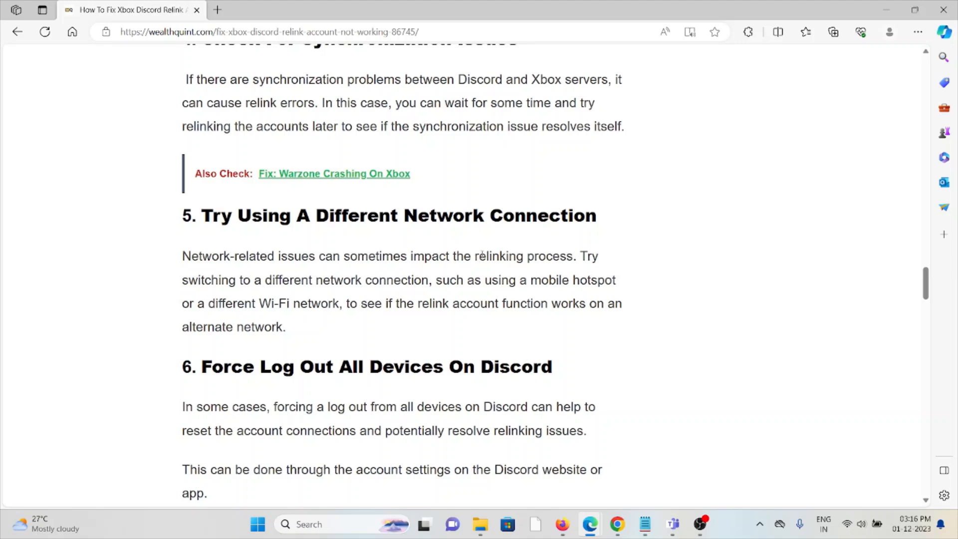
# Step: Scroll past the four Force Log Out steps to section 7, Clear Cache Or Data, and its Xbox steps
pyautogui.scroll(-3)
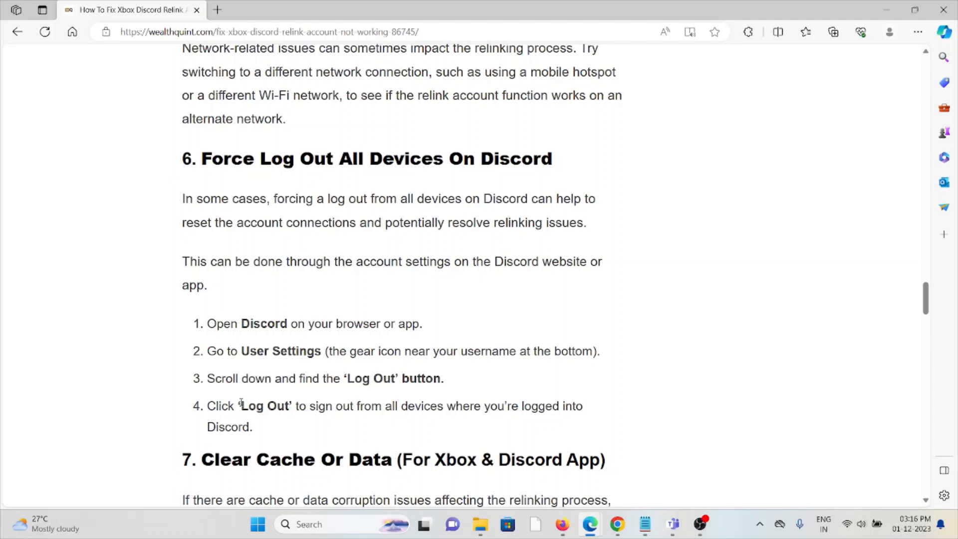
pyautogui.moveTo(249, 393)
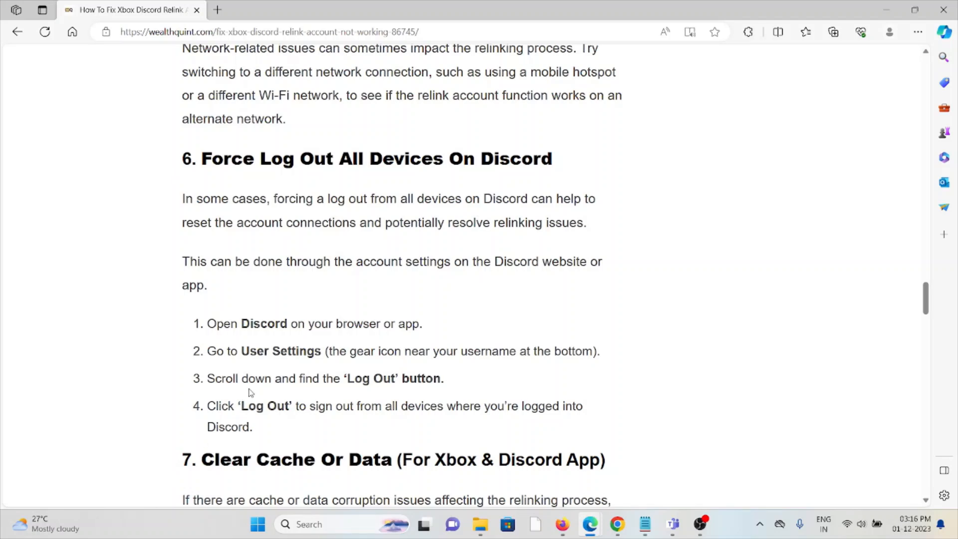
pyautogui.scroll(-3)
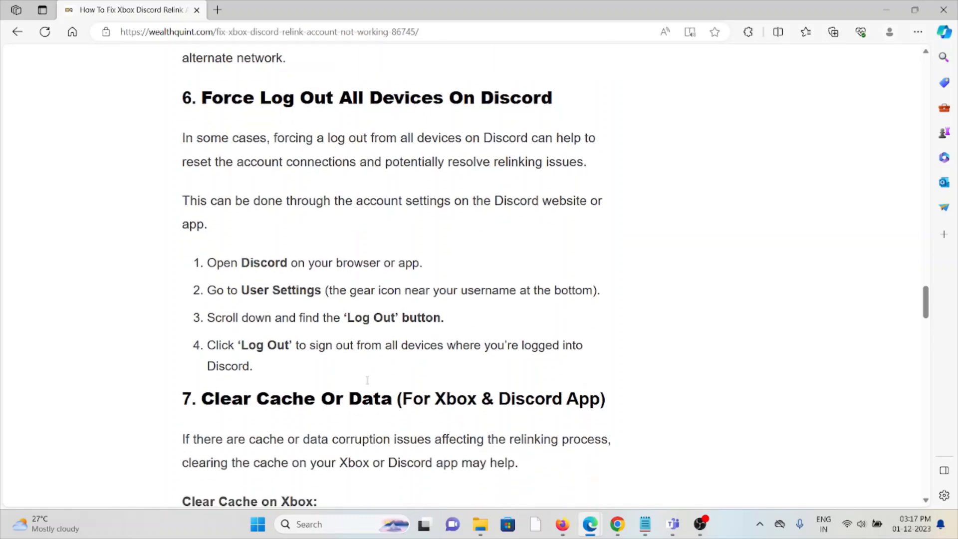
pyautogui.scroll(-3)
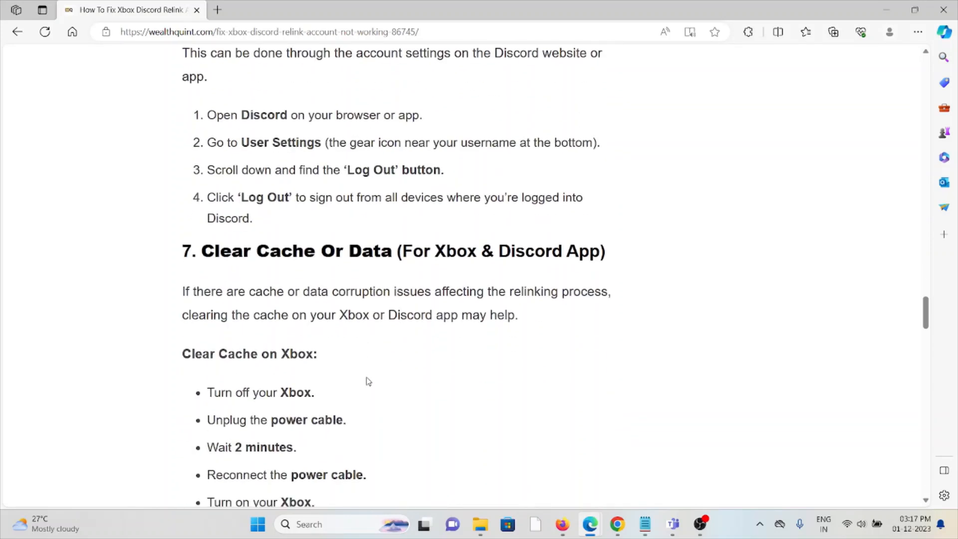
# Step: Scroll through the Xbox, Android, iOS and PC cache-clearing steps to the method 8 heading
pyautogui.scroll(-3)
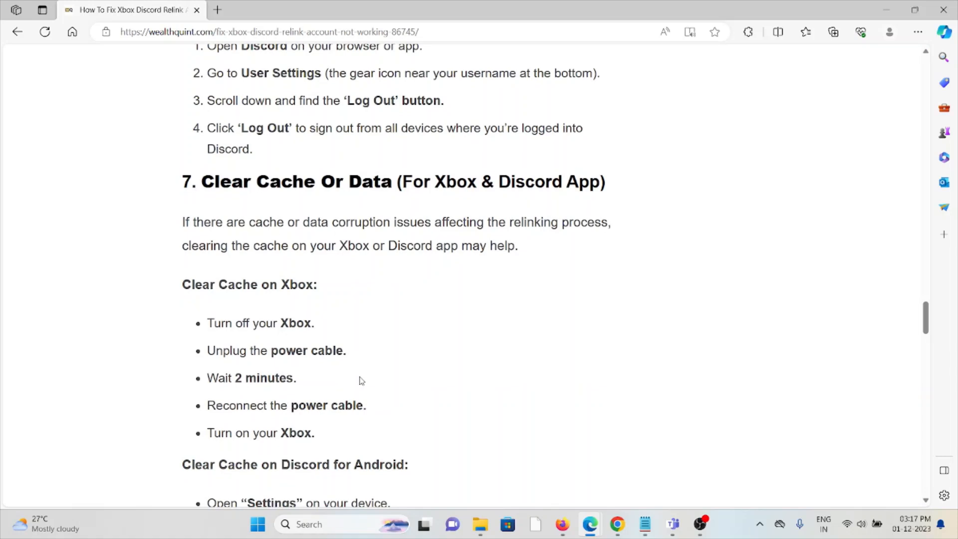
pyautogui.moveTo(468, 468)
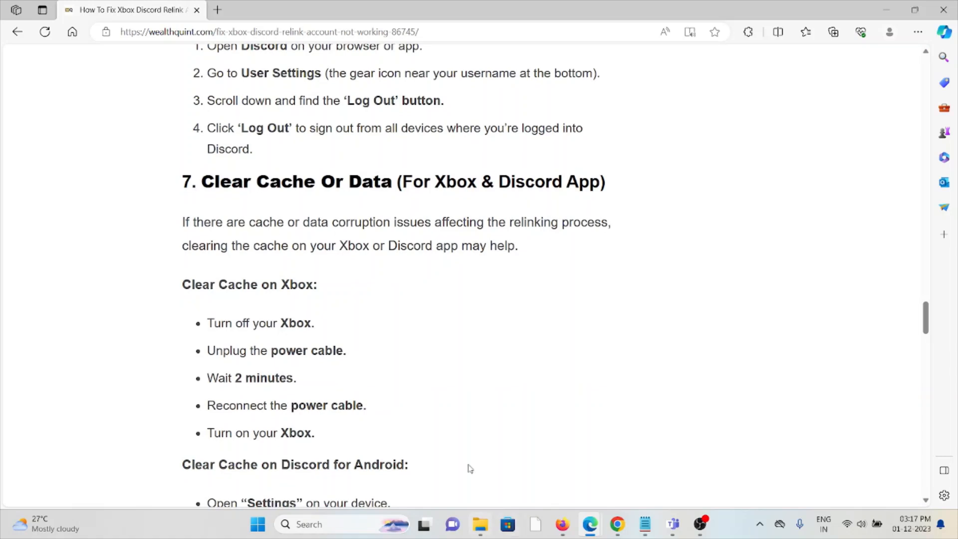
pyautogui.moveTo(533, 307)
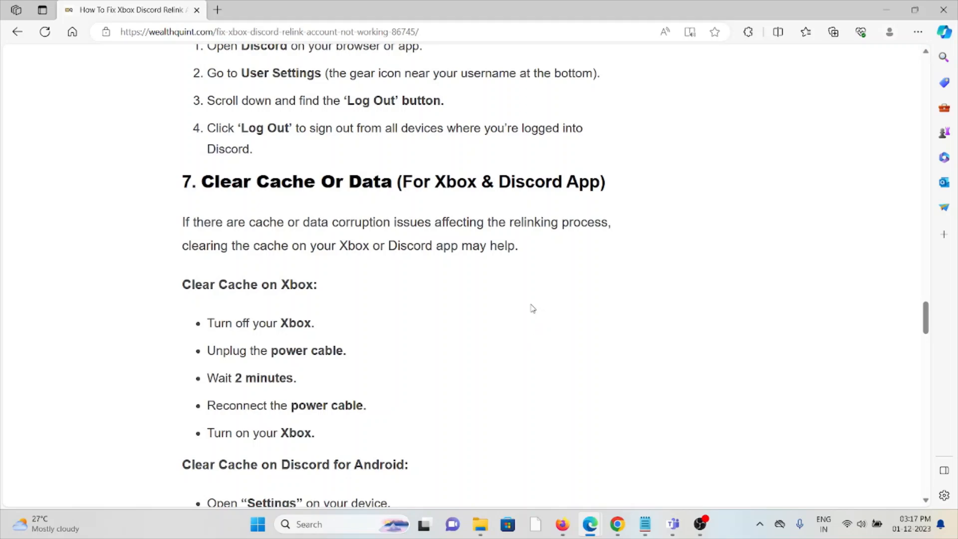
pyautogui.scroll(-3)
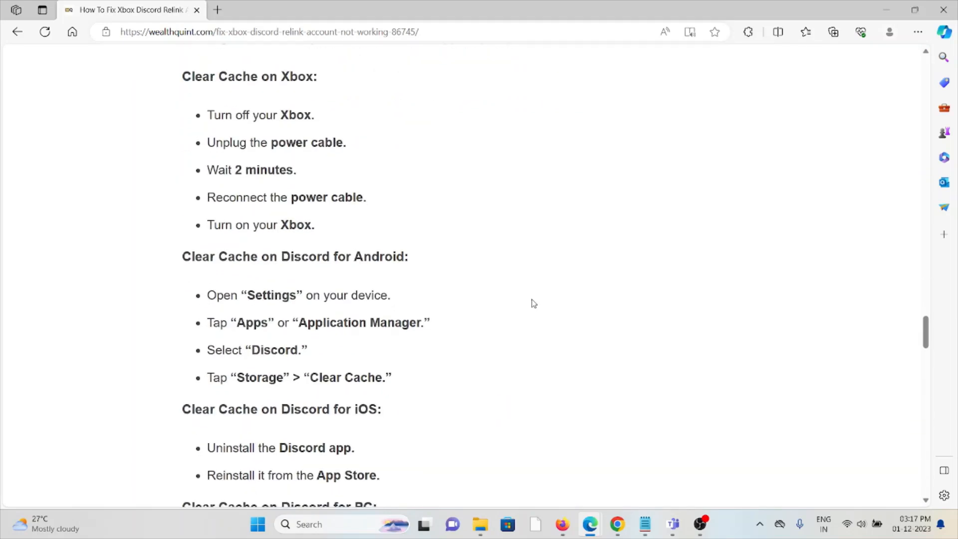
pyautogui.scroll(3)
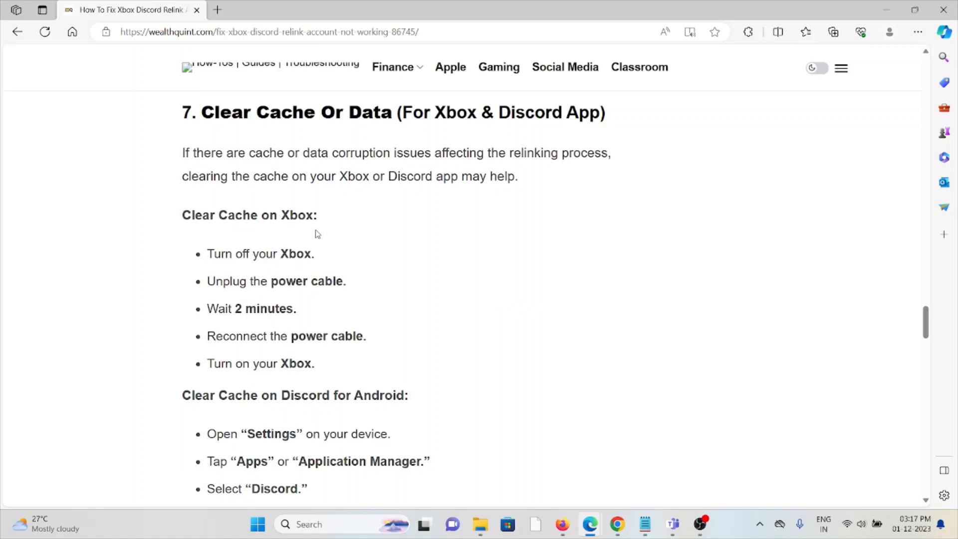
pyautogui.moveTo(286, 281)
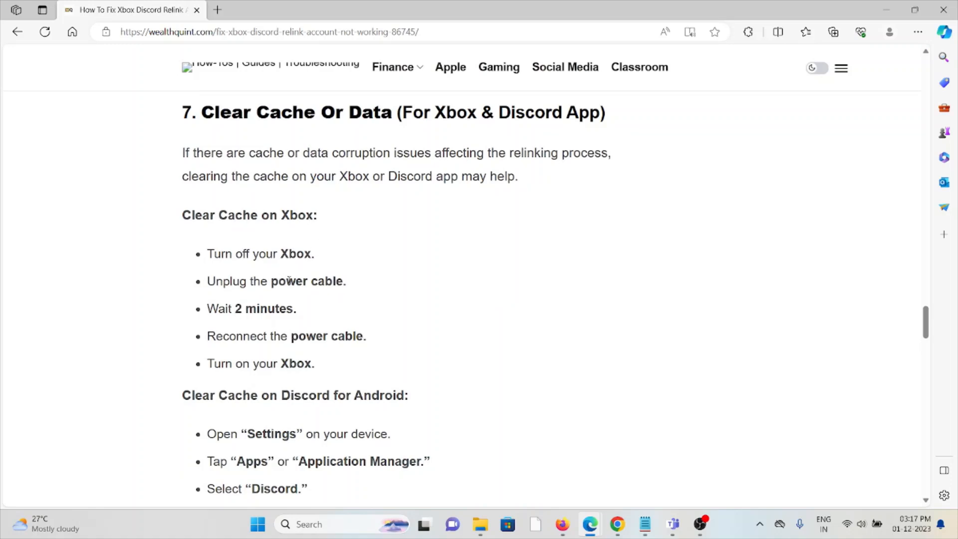
pyautogui.moveTo(371, 288)
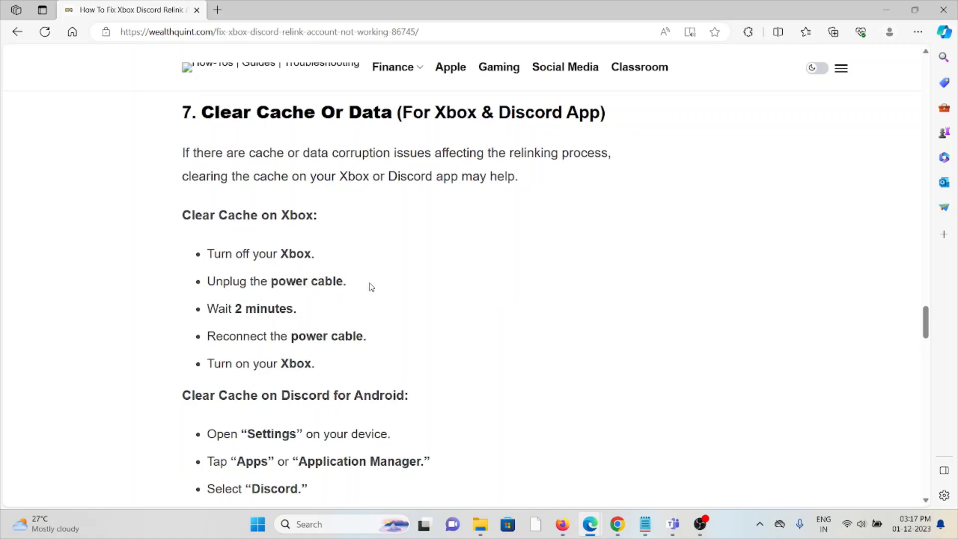
pyautogui.moveTo(397, 293)
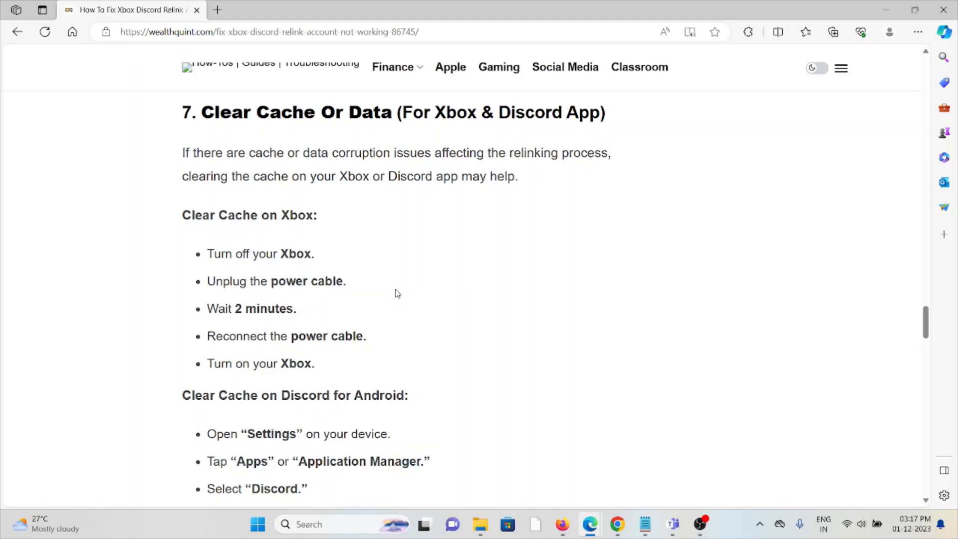
pyautogui.scroll(-3)
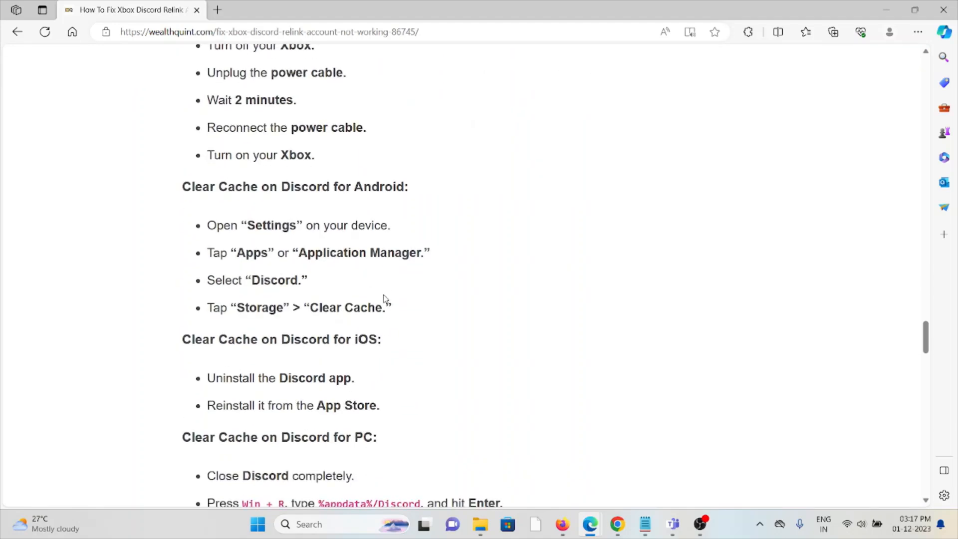
pyautogui.doubleClick(387, 308)
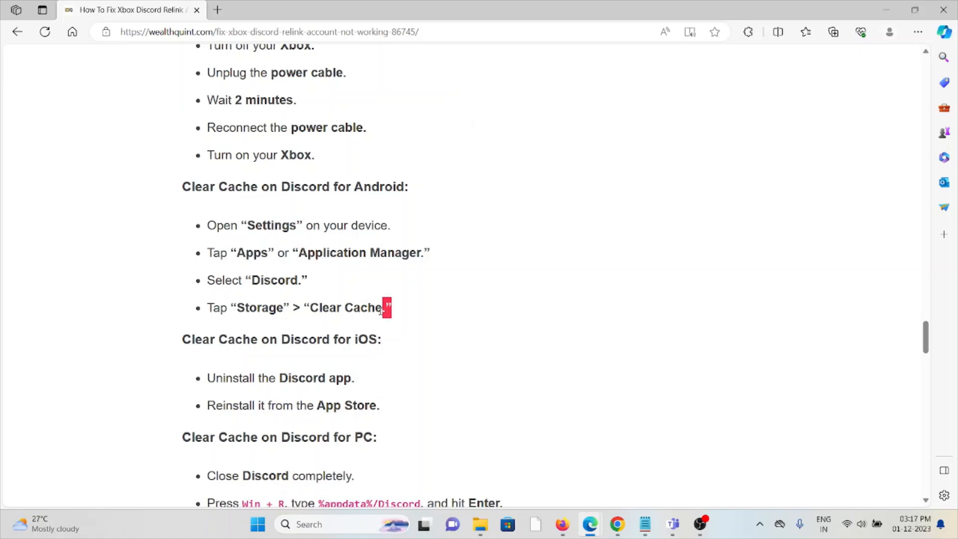
pyautogui.scroll(-3)
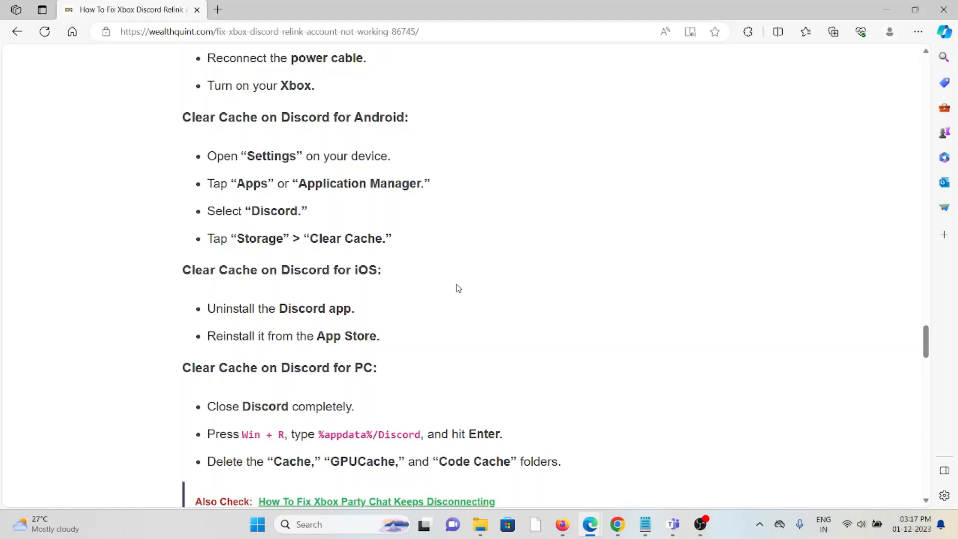
pyautogui.moveTo(443, 293)
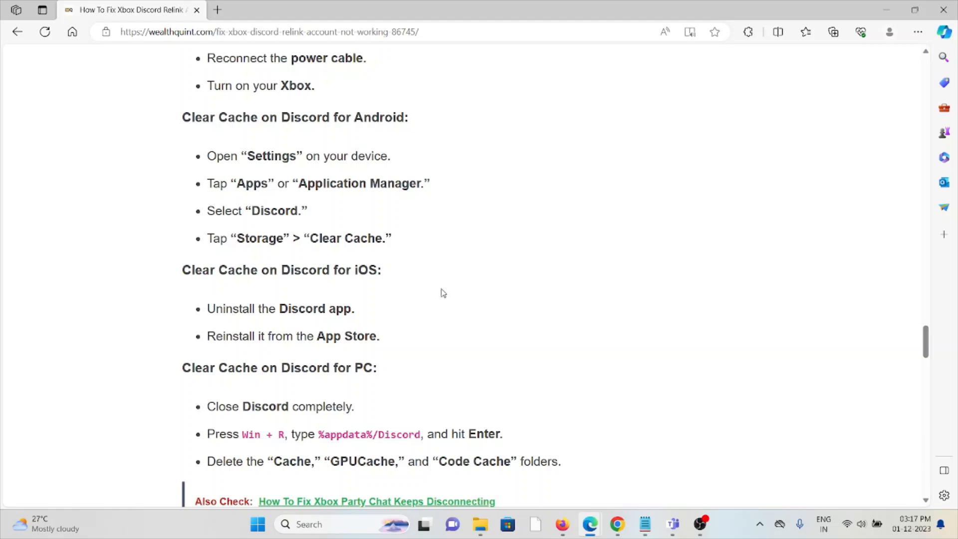
pyautogui.scroll(-3)
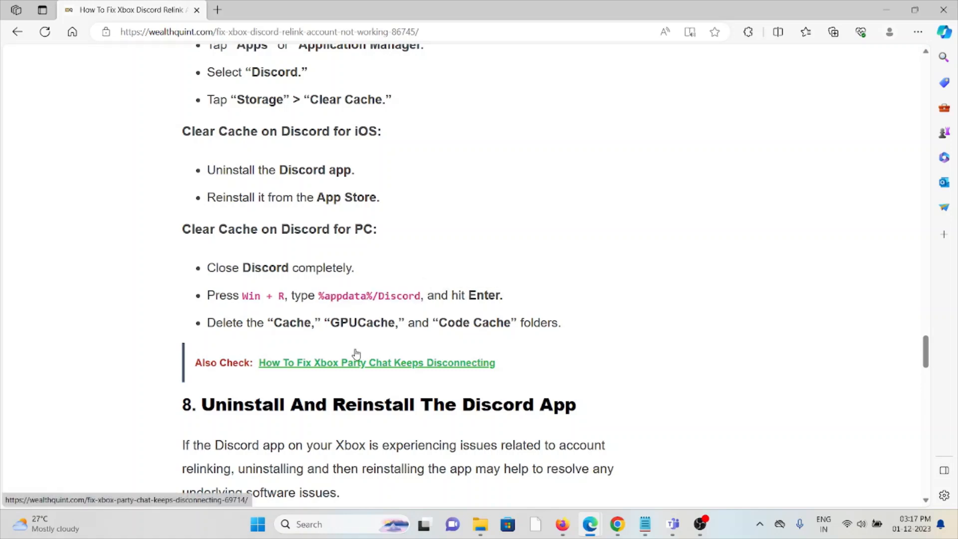
pyautogui.moveTo(431, 323)
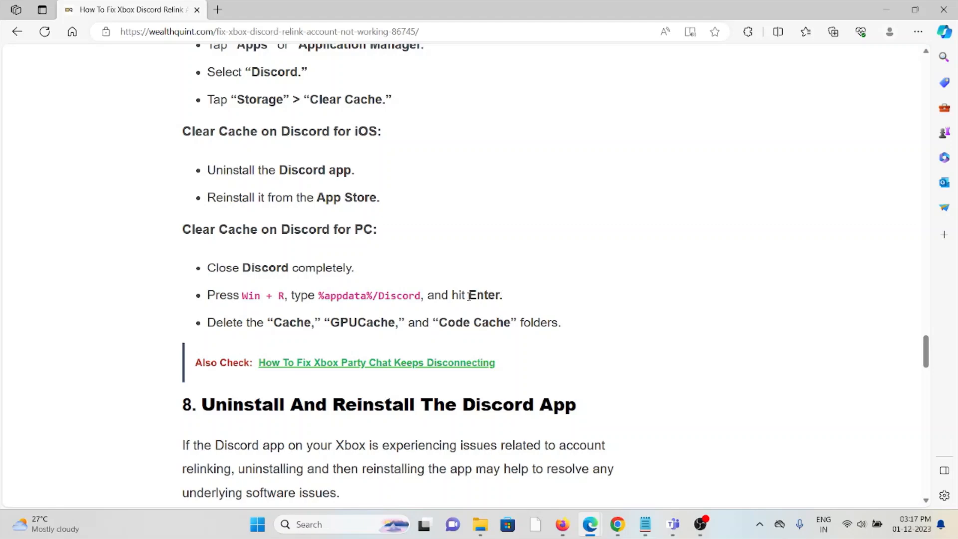
# Step: Scroll past the uninstall and reinstall steps to '9. Contact Discord Or Xbox Support'
pyautogui.scroll(-3)
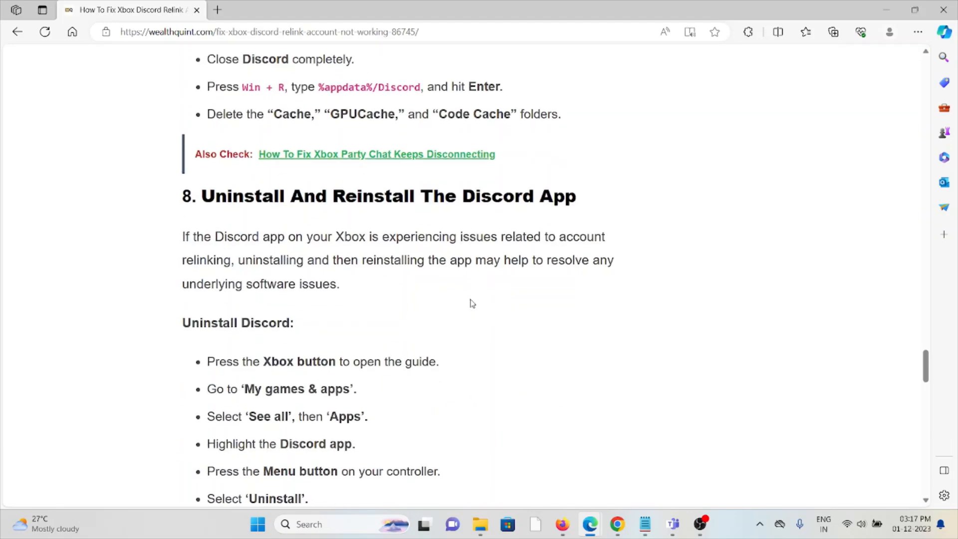
pyautogui.scroll(-3)
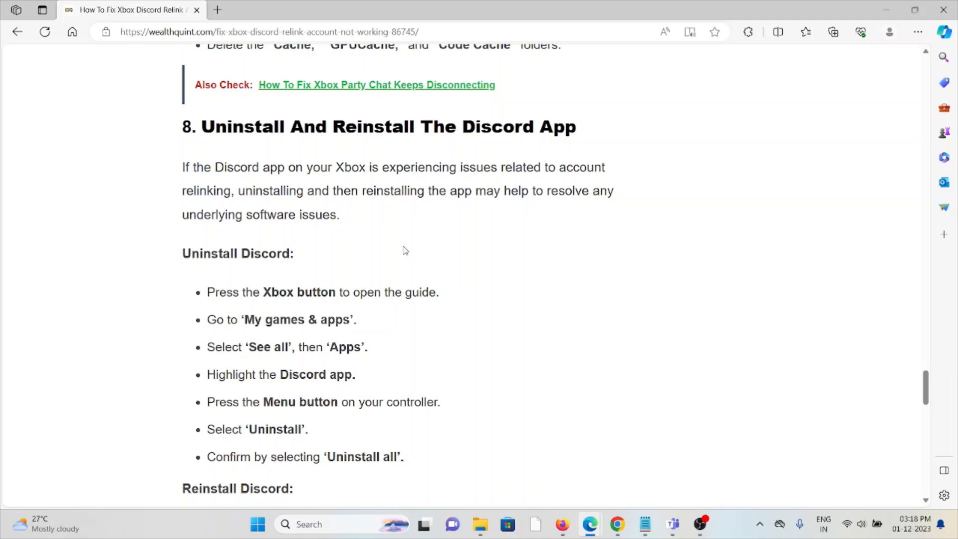
pyautogui.scroll(-3)
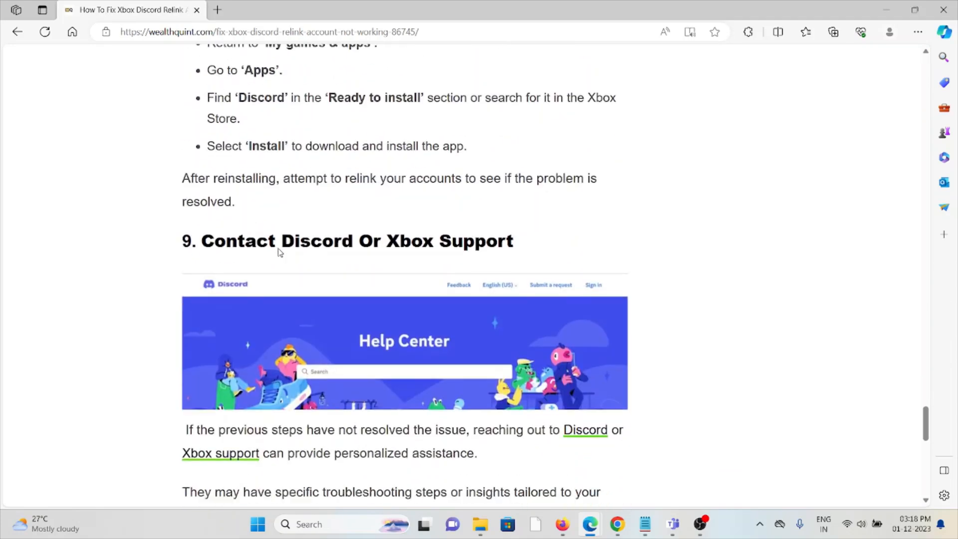
# Step: Scroll through the support text until the Similar Posts heading shows below it
pyautogui.scroll(-3)
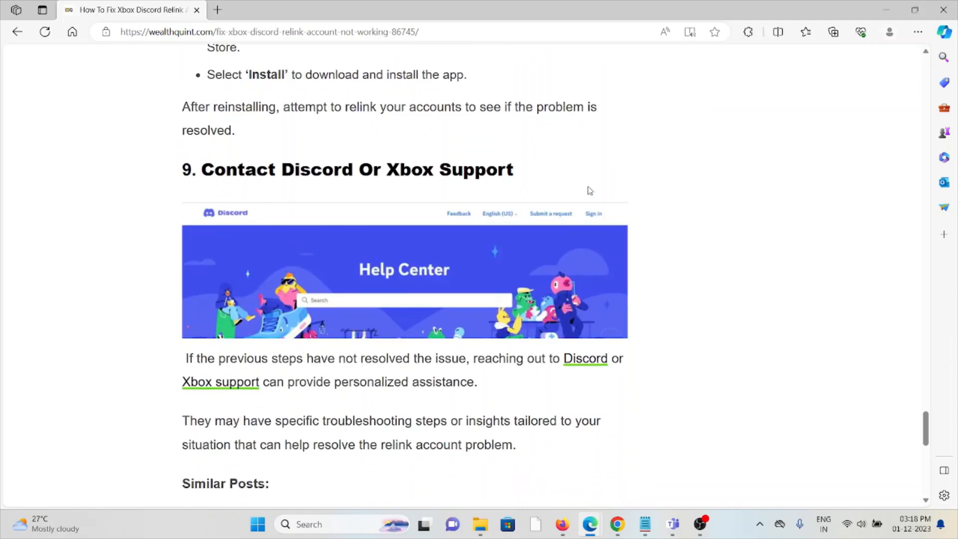
pyautogui.moveTo(552, 203)
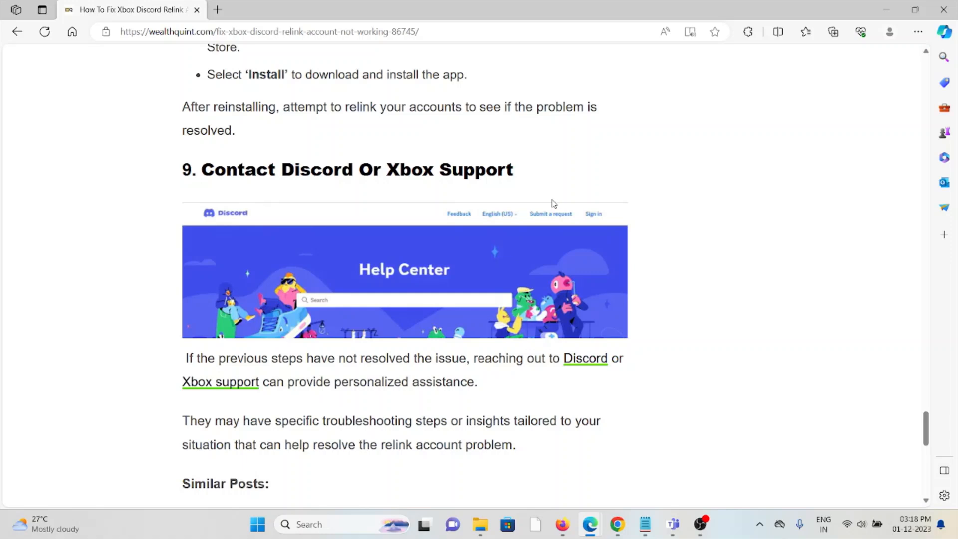